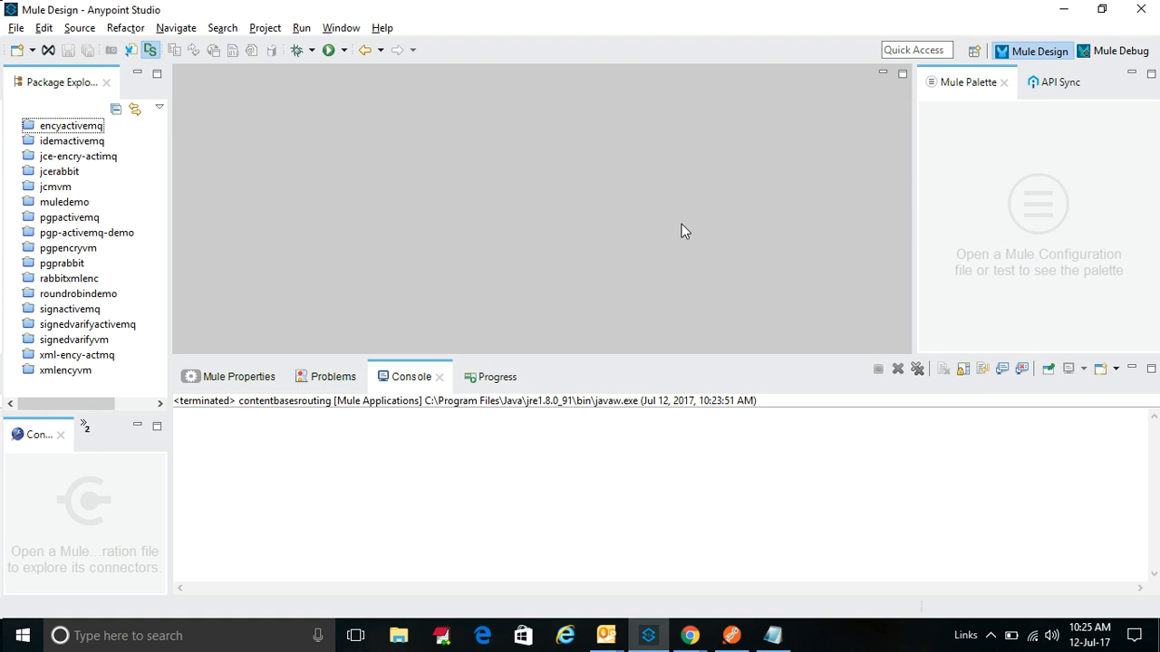
{"action": "mouse_move", "coordinate": [133, 373]}
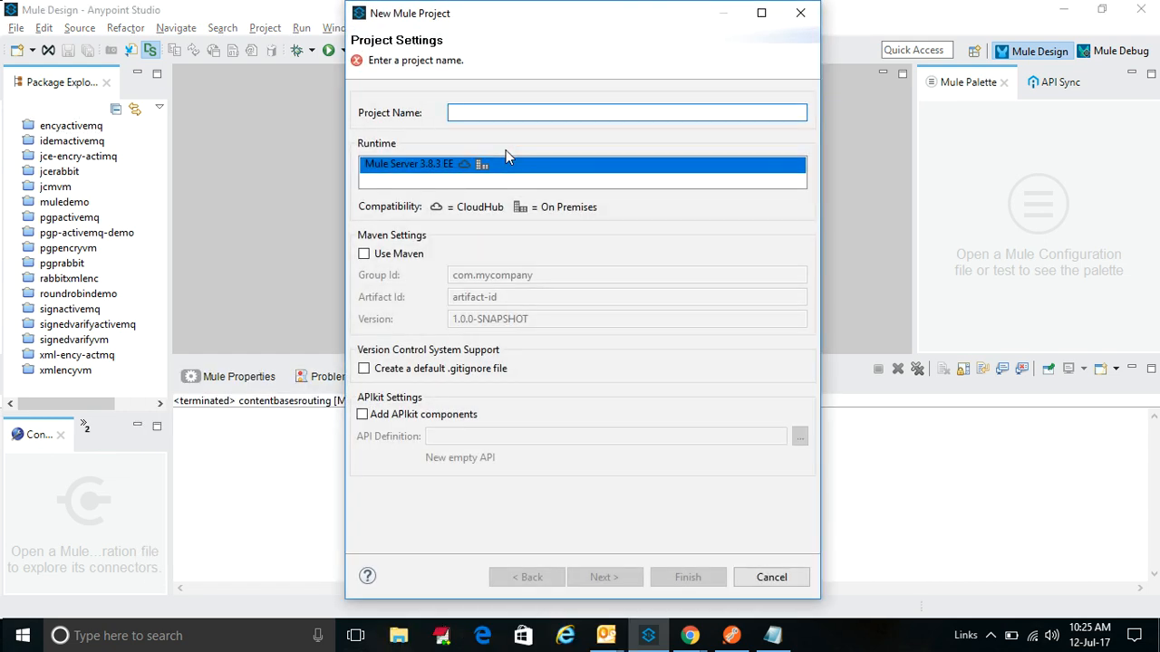
Name the new Mule project MahindraComvivaContentBasedRouting and finish creating it.
{"action": "type", "text": "M"}
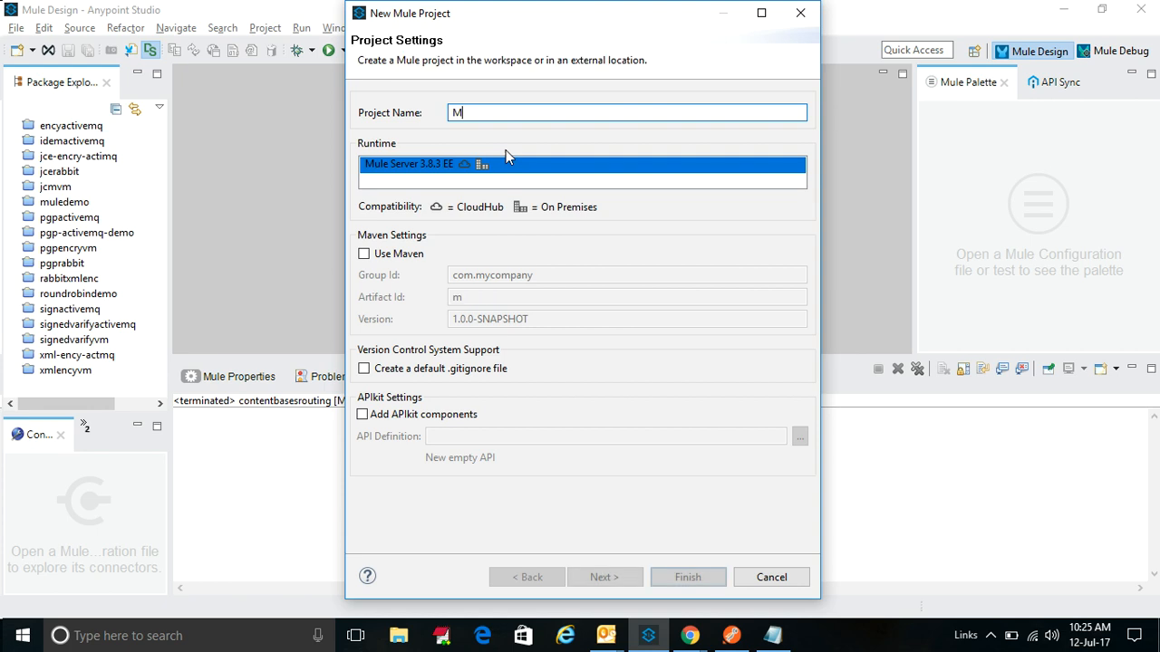
{"action": "type", "text": "ahindraComvi"}
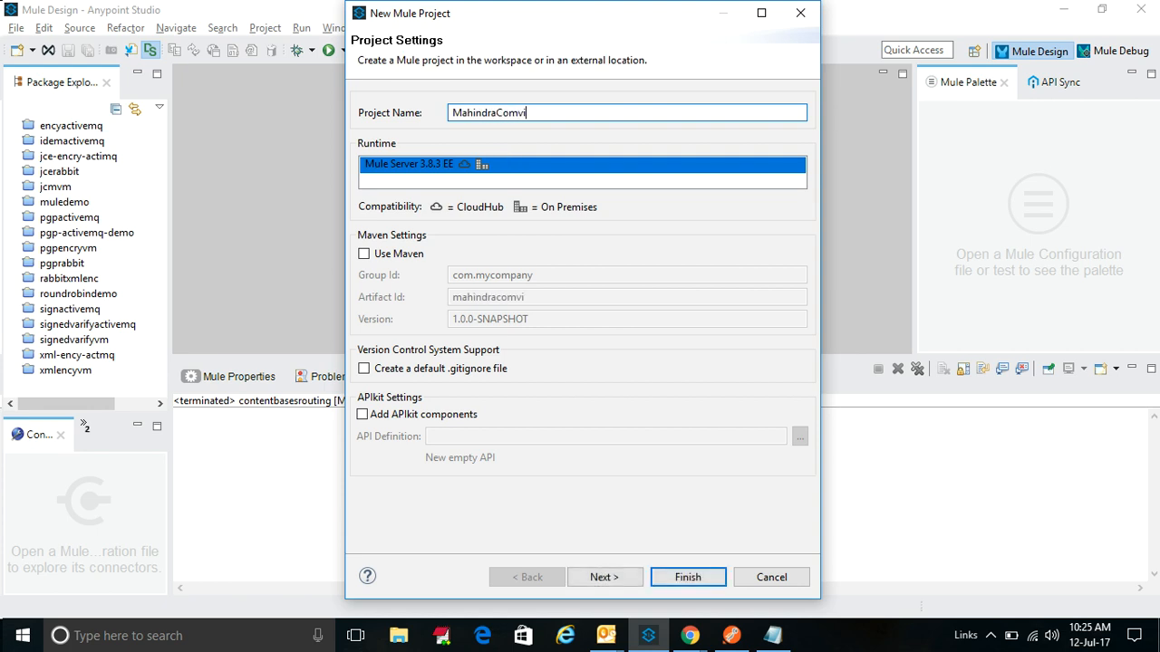
{"action": "type", "text": "va"}
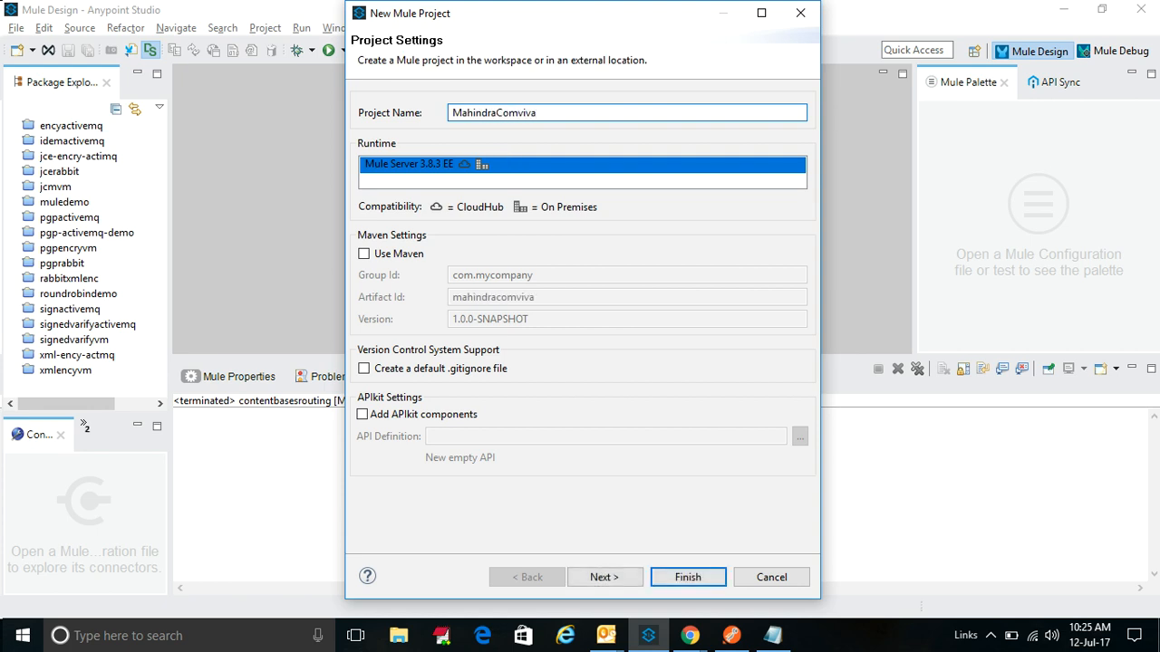
{"action": "type", "text": "Content"}
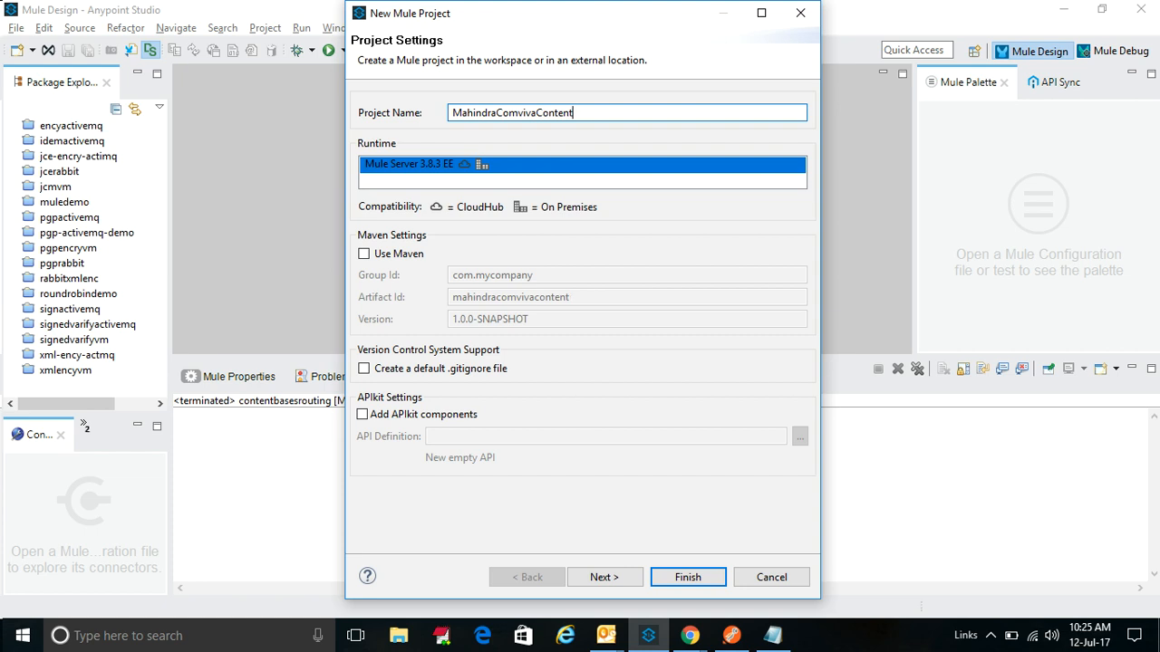
{"action": "type", "text": "Based"}
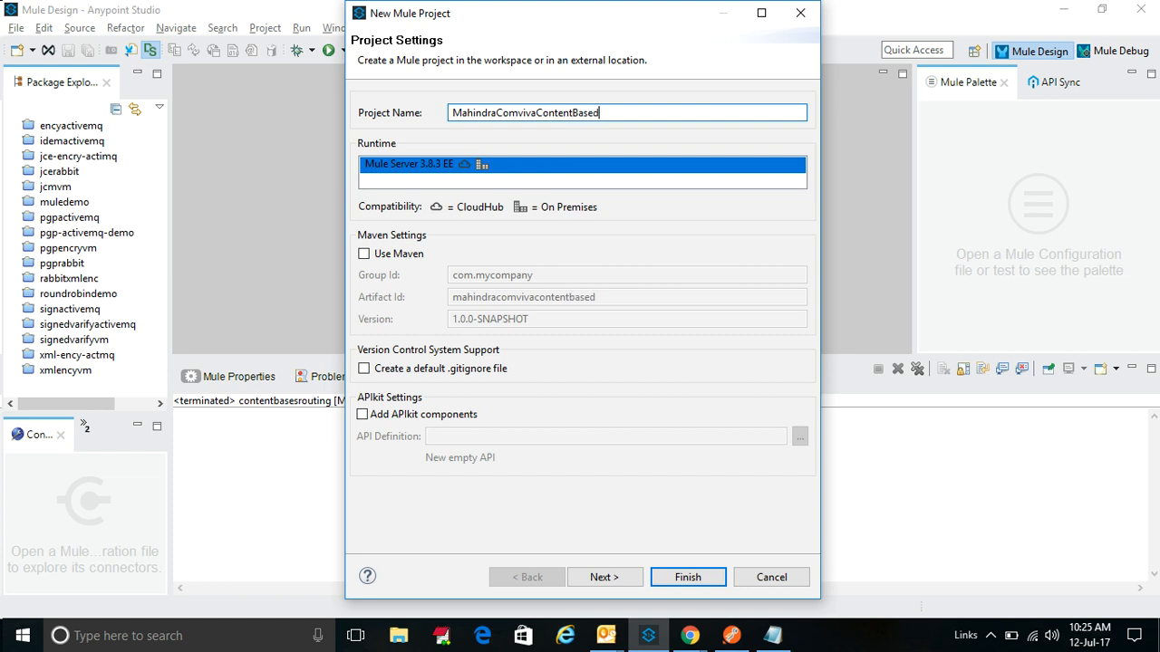
{"action": "type", "text": "Ro"}
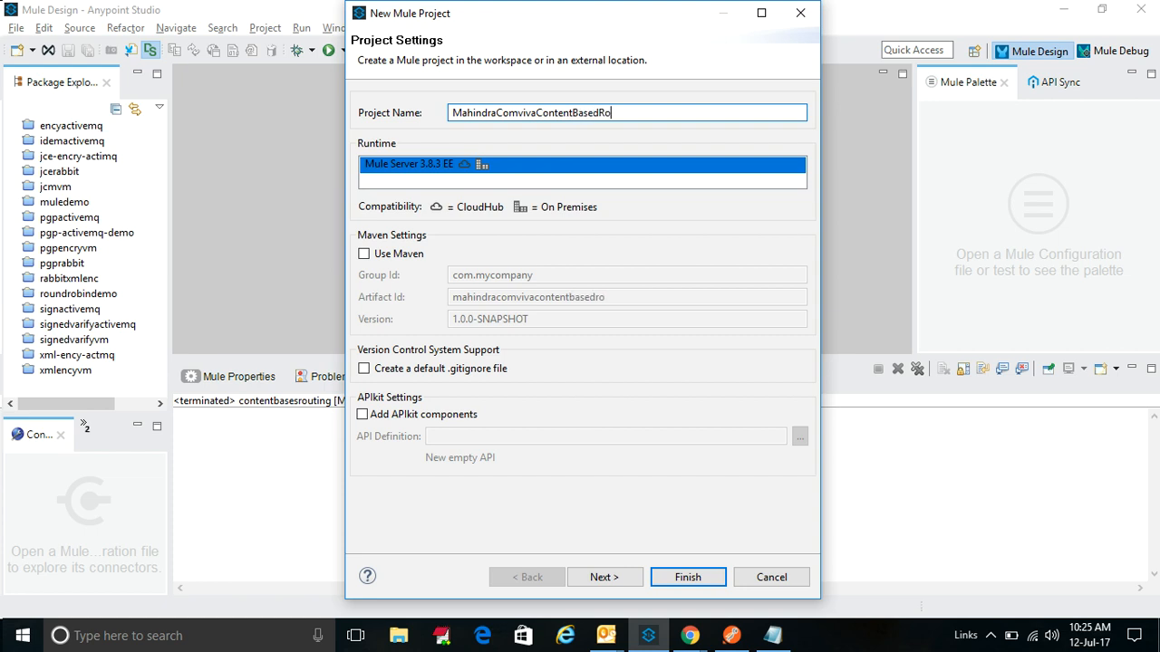
{"action": "type", "text": "uting"}
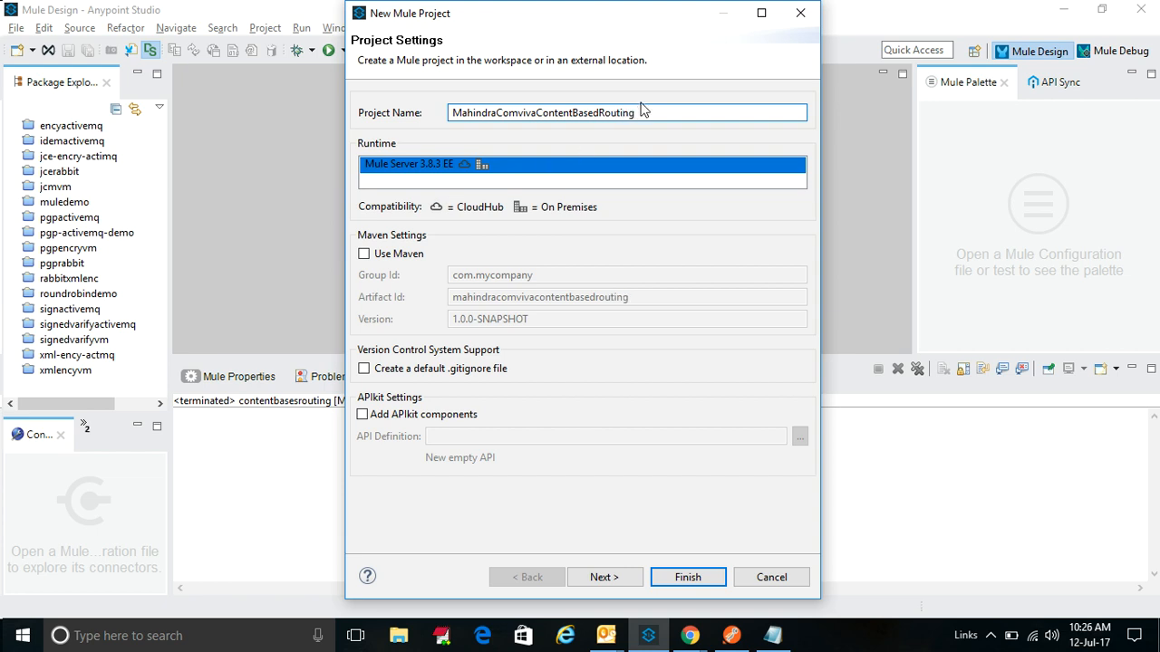
{"action": "left_click", "coordinate": [687, 577]}
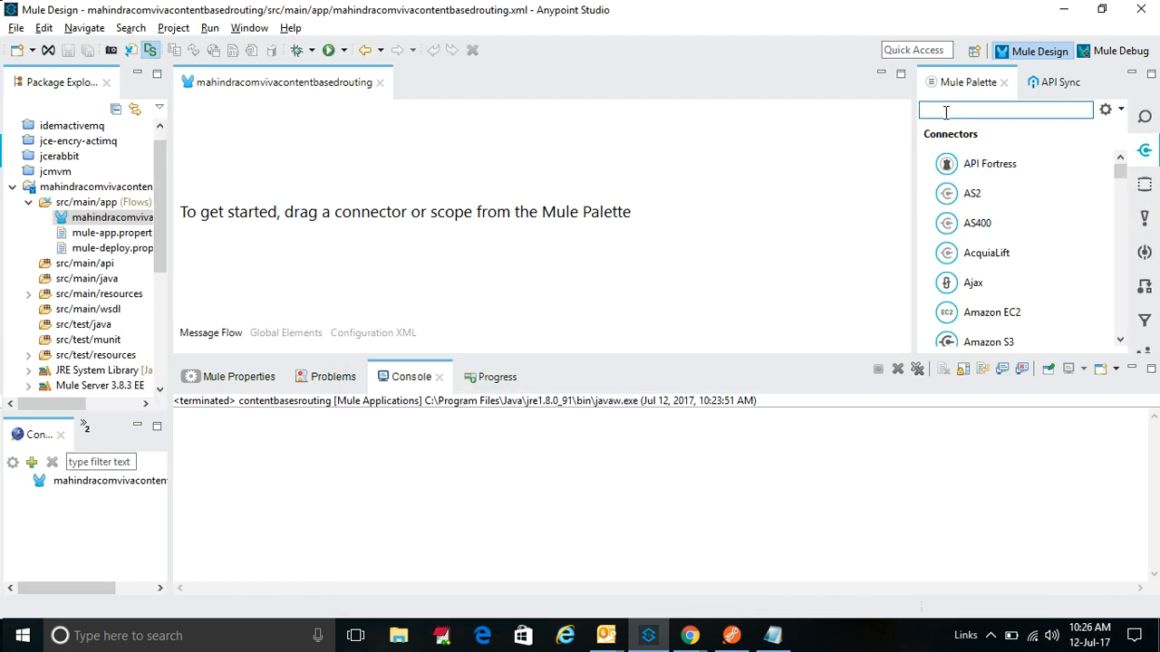
Add an HTTP listener, a Choice router and Flow References to the main flow.
{"action": "type", "text": "http"}
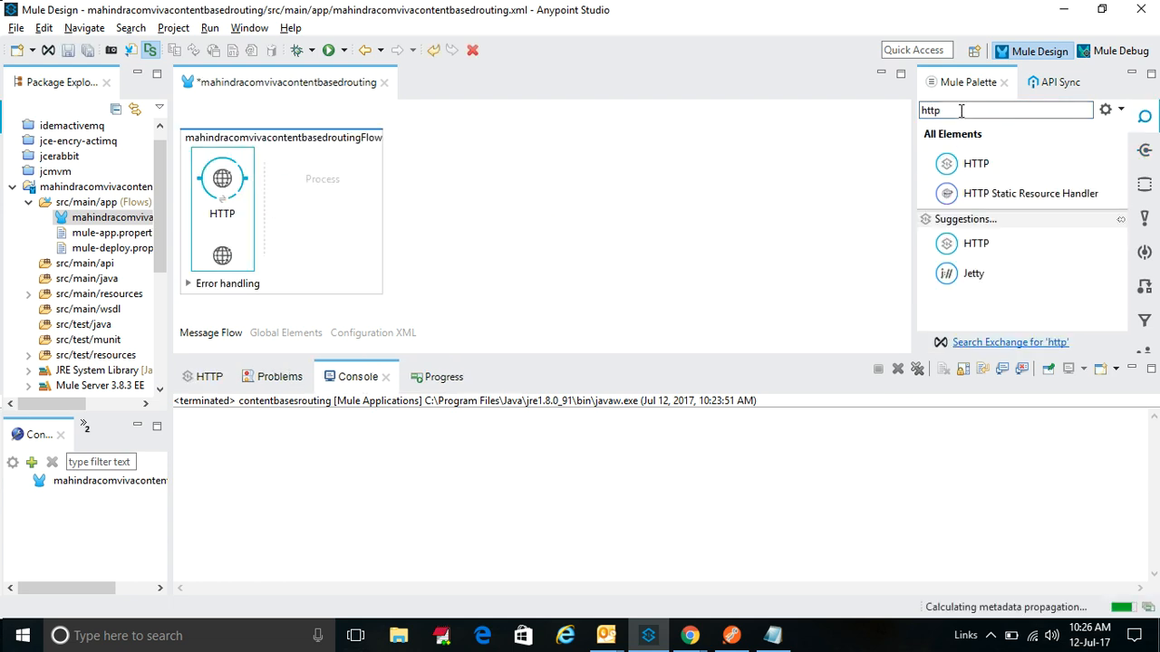
{"action": "type", "text": "choi"}
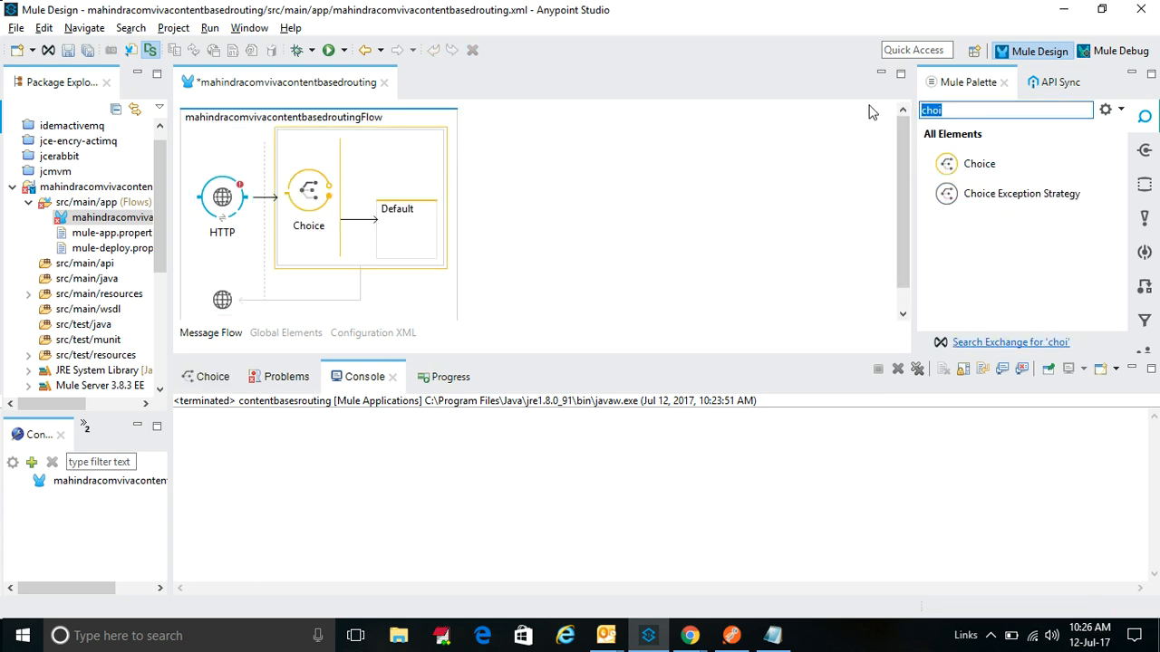
{"action": "type", "text": "flow"}
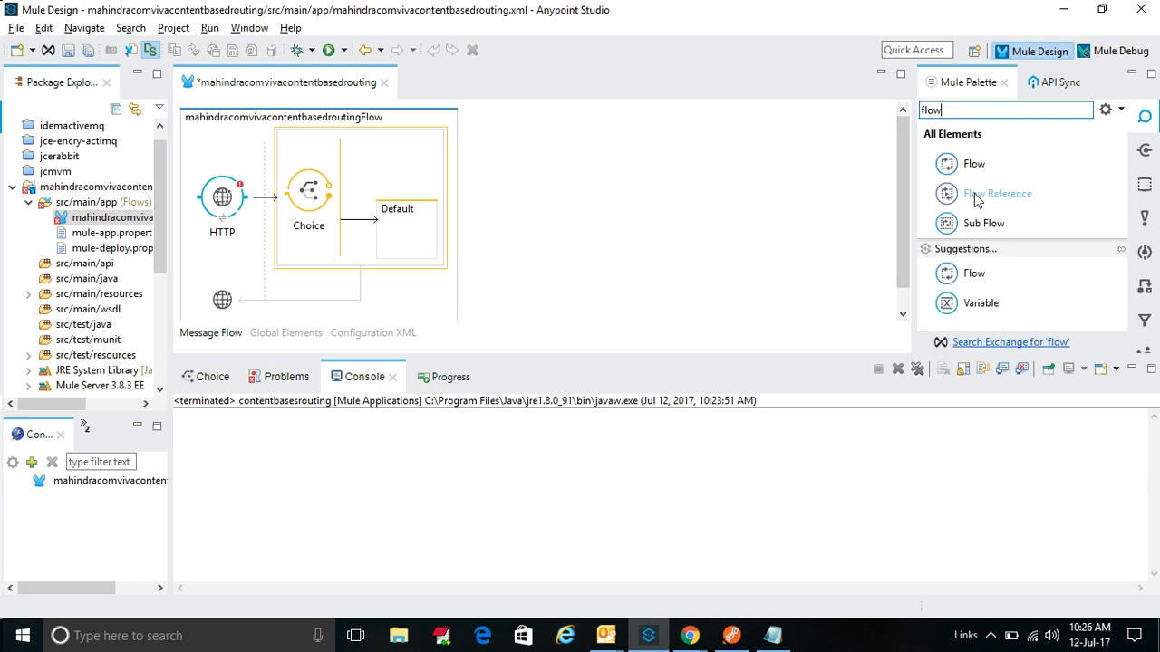
{"action": "left_click_drag", "start_coordinate": [997, 193], "coordinate": [419, 172]}
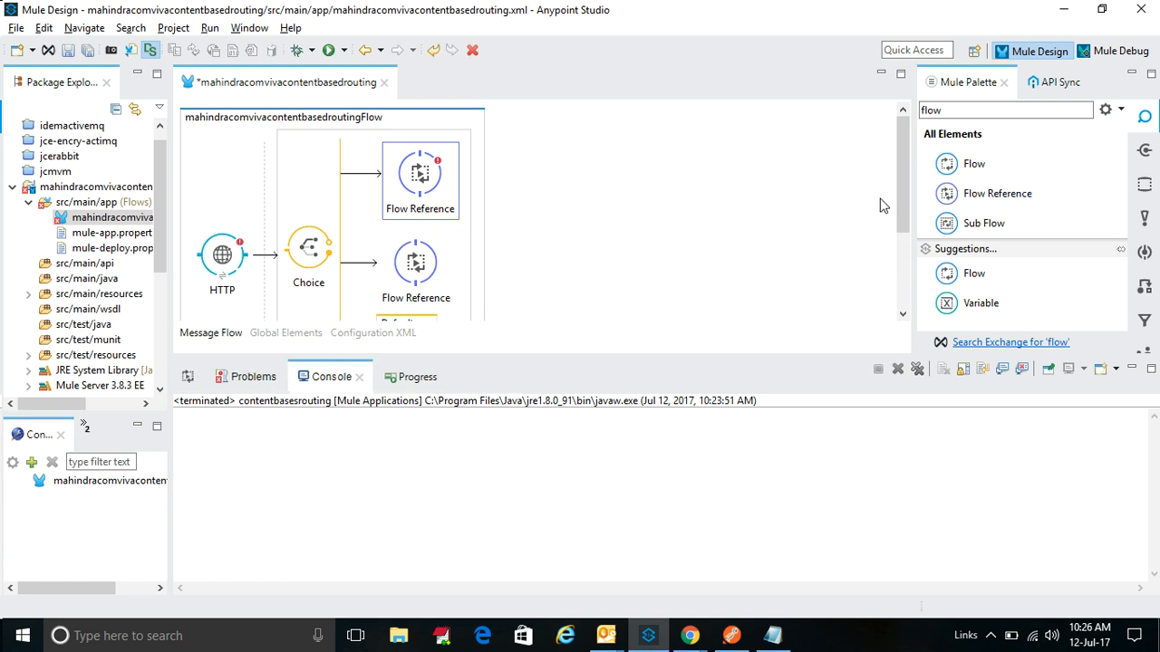
Drop a Set Payload below the main flow to create a separate flow.
{"action": "scroll", "scroll_direction": "down", "scroll_amount": 3}
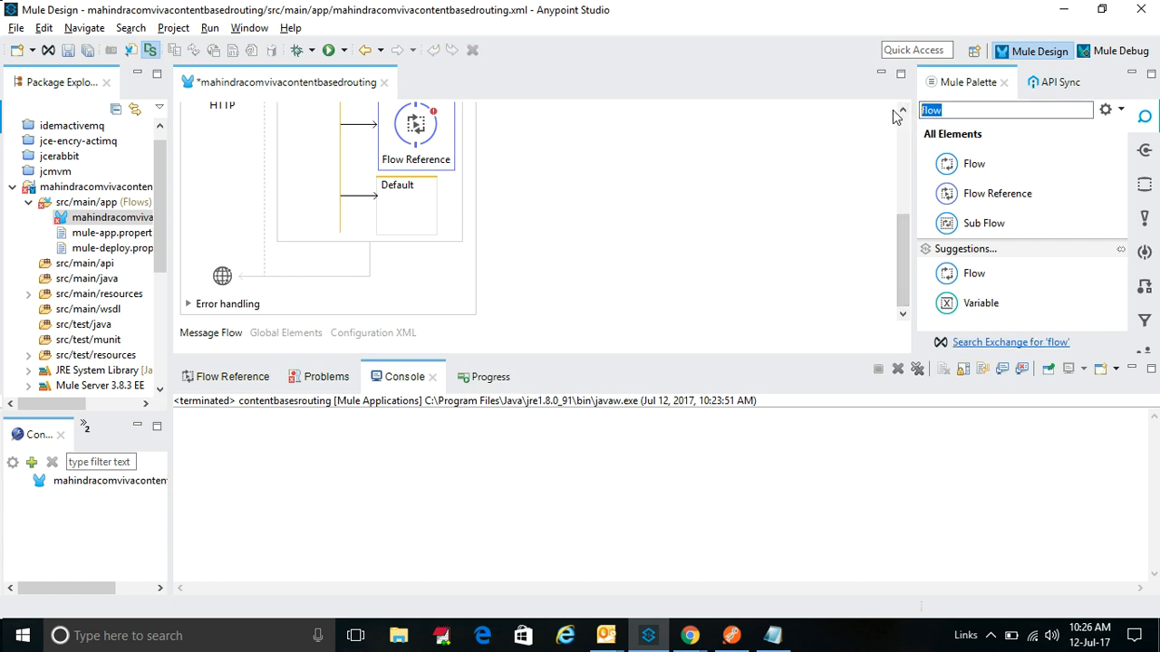
{"action": "type", "text": "set"}
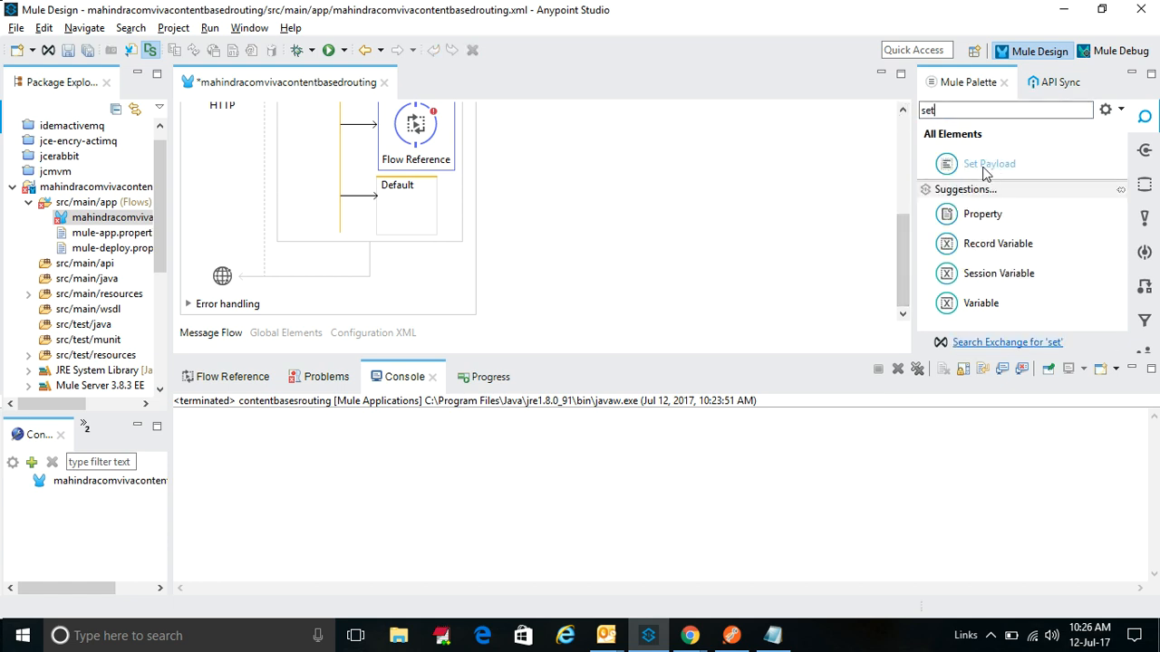
{"action": "left_click_drag", "start_coordinate": [989, 164], "coordinate": [317, 245]}
{"action": "type", "text": "S"}
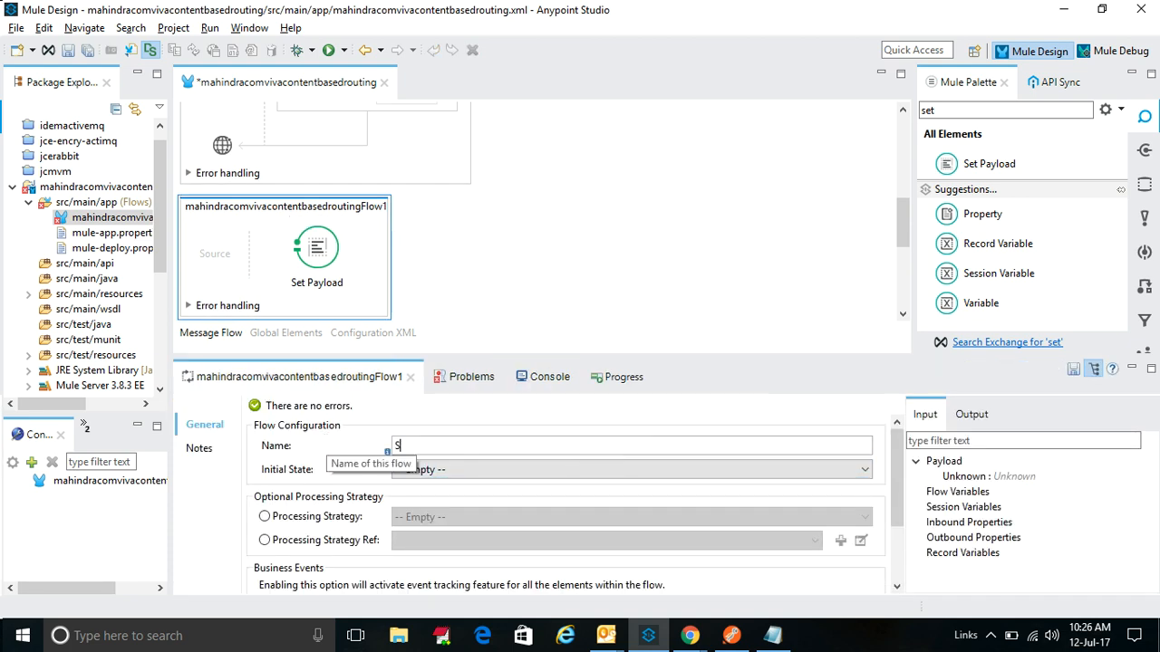
Name the Set Payload flows SMSROUTER1, SMSROUTER2 and SMSROUTER3.
{"action": "type", "text": "MSROUTER1"}
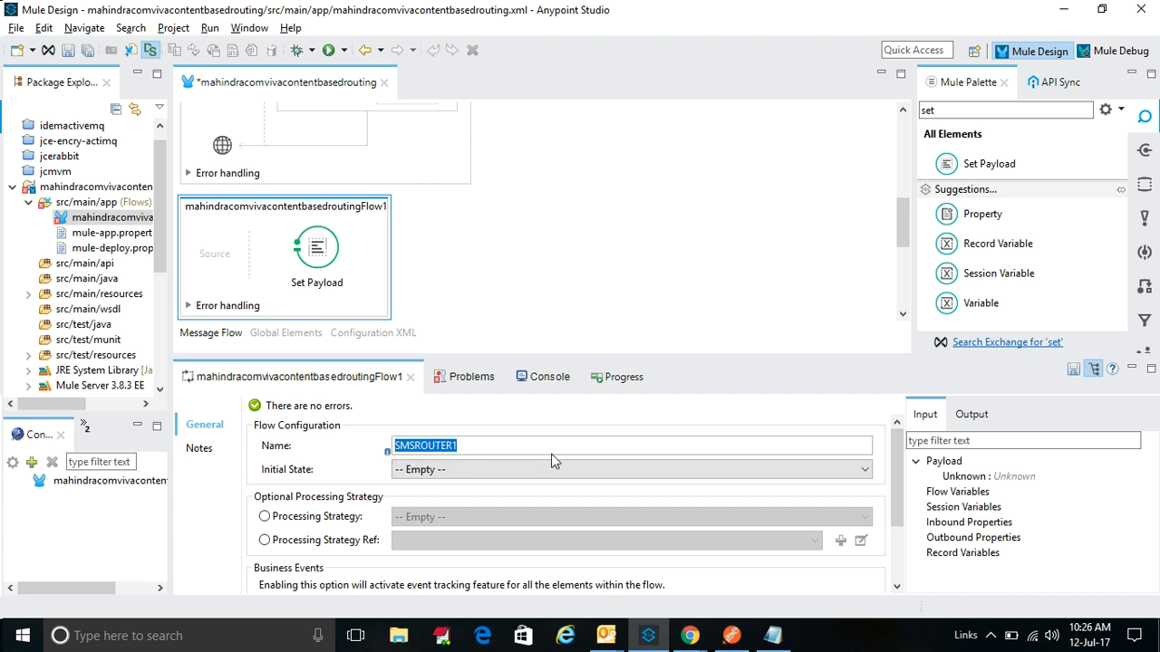
{"action": "left_click", "coordinate": [316, 249]}
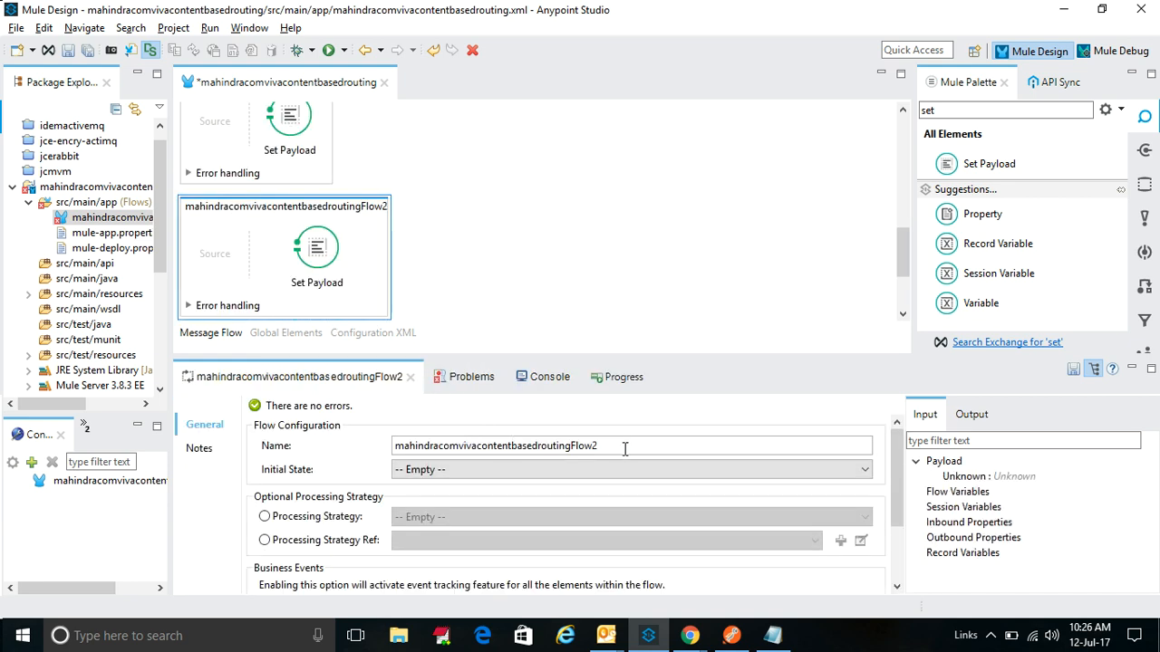
{"action": "type", "text": "SMSROUTER2"}
{"action": "type", "text": "3"}
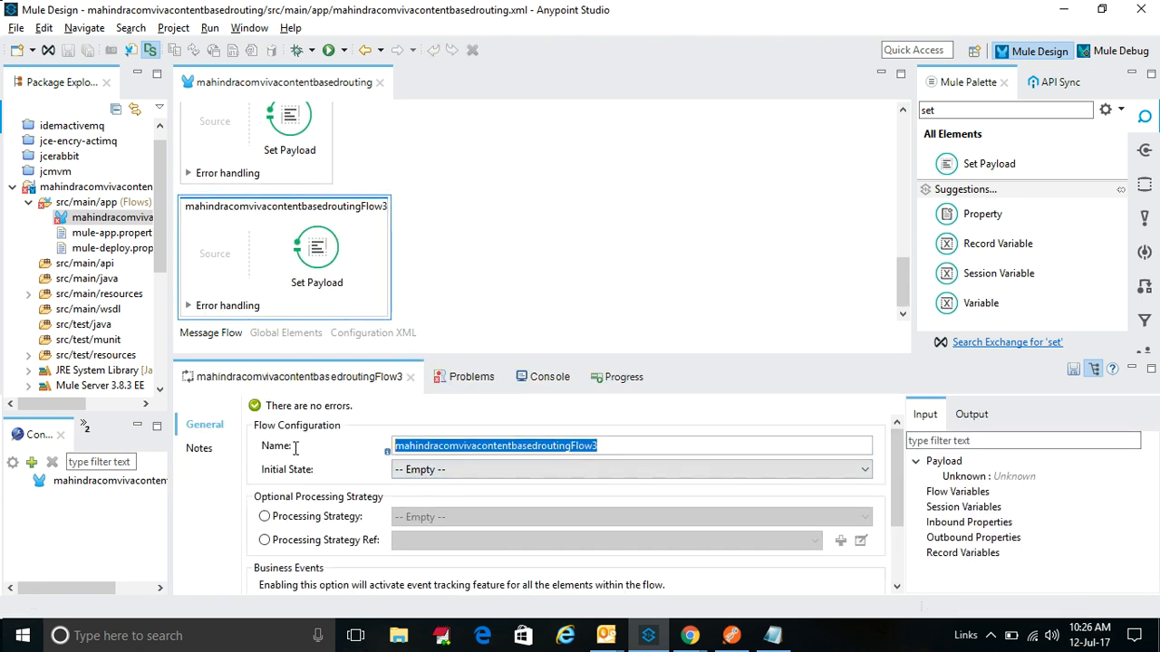
{"action": "type", "text": "SMSROUTER3"}
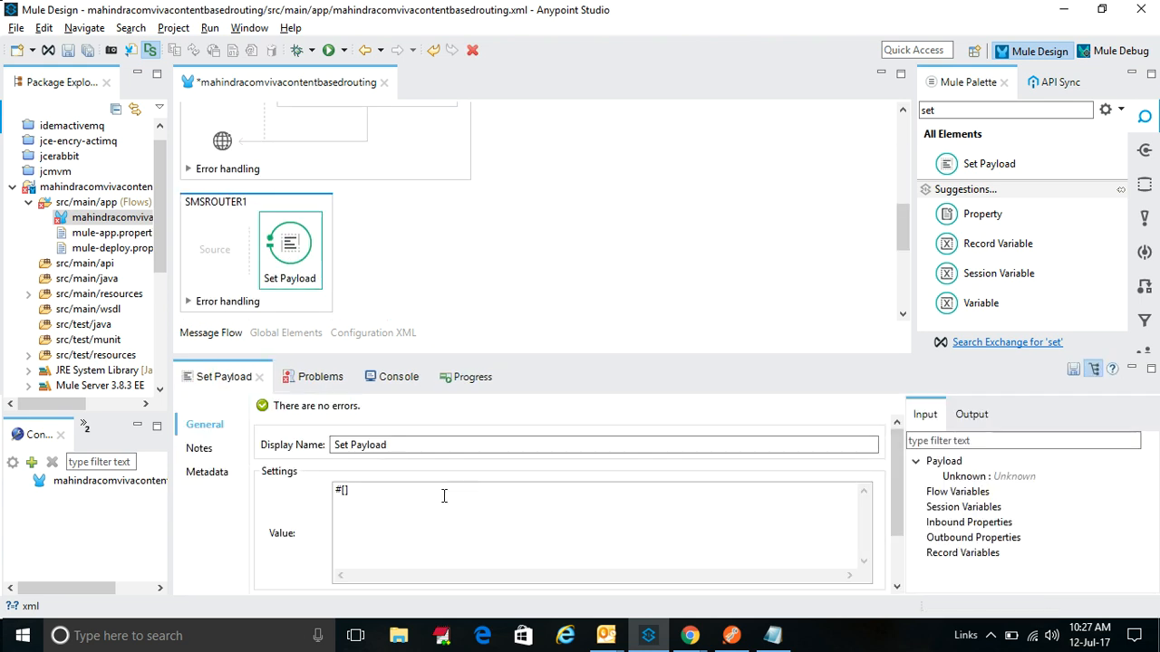
Set the Set Payload values to 'This is SMS router 2' and 'This is SMS router 1!'.
{"action": "type", "text": "This is"}
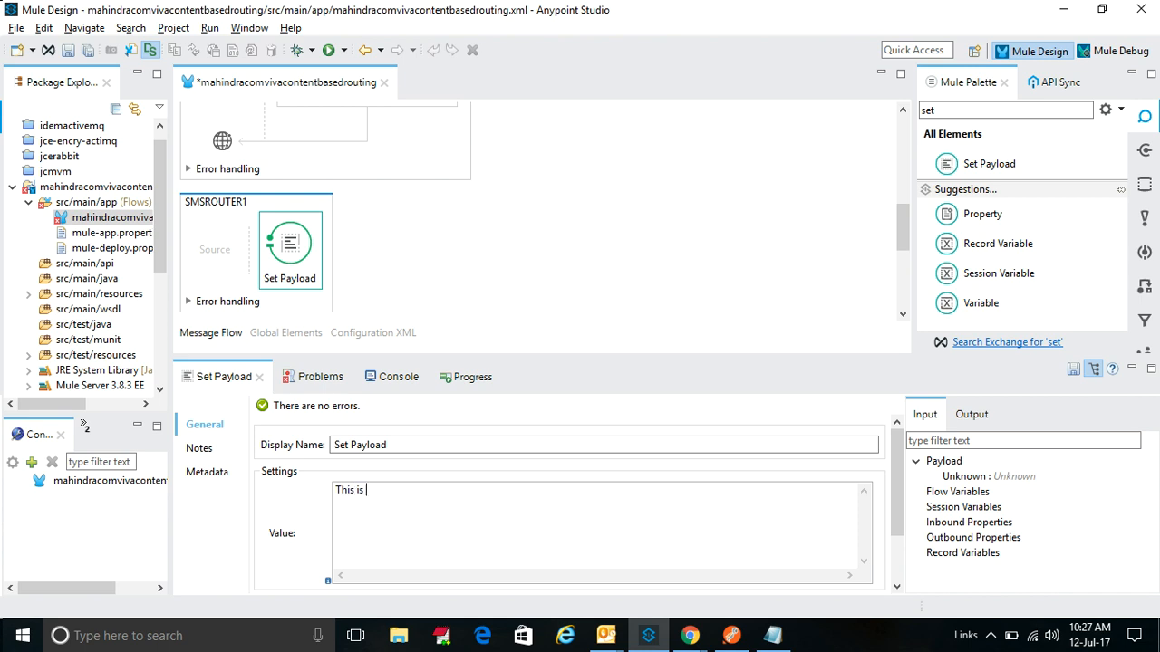
{"action": "type", "text": "SMS router"}
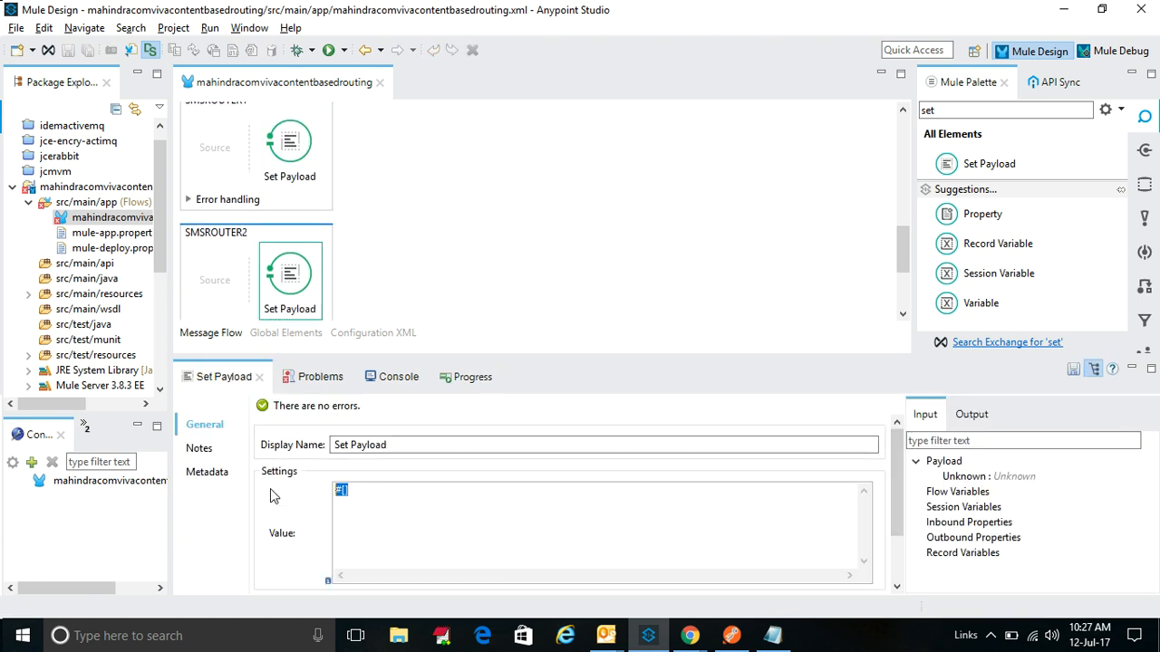
{"action": "type", "text": "This is SMS router 2"}
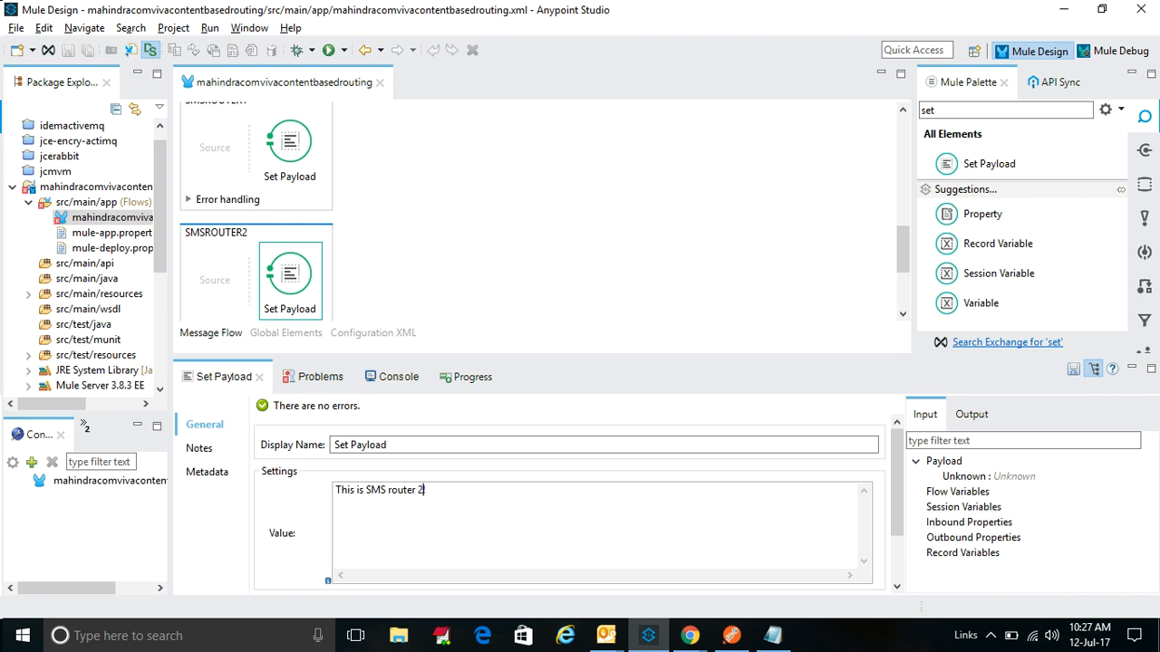
{"action": "mouse_move", "coordinate": [463, 272]}
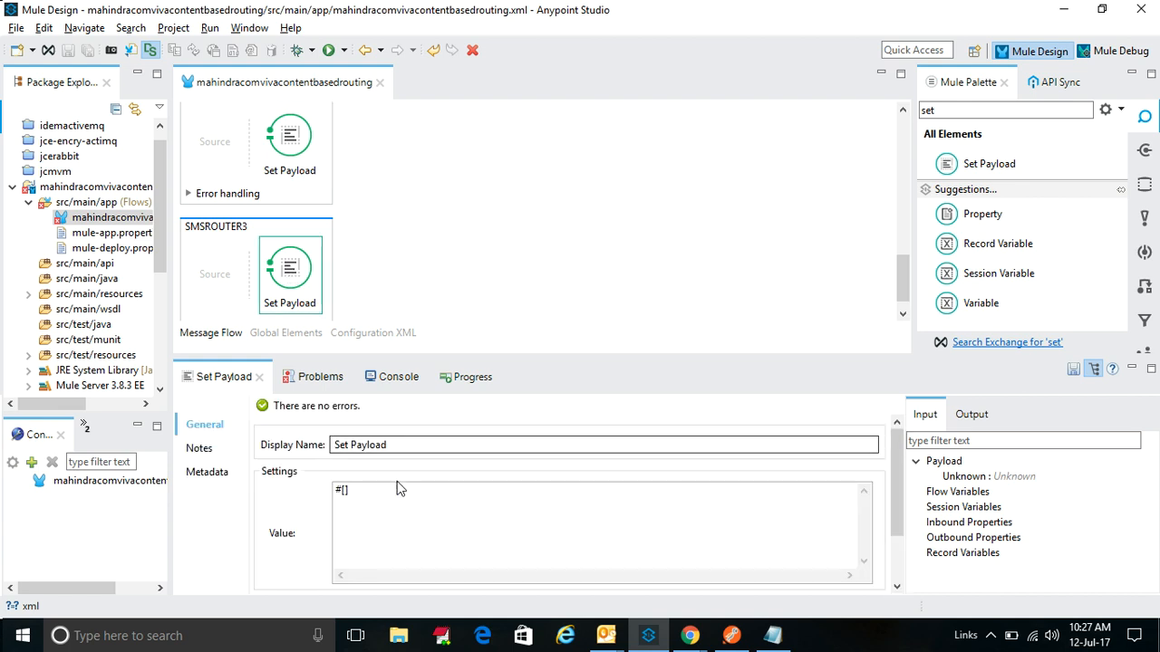
{"action": "type", "text": "This is SMS router 1!"}
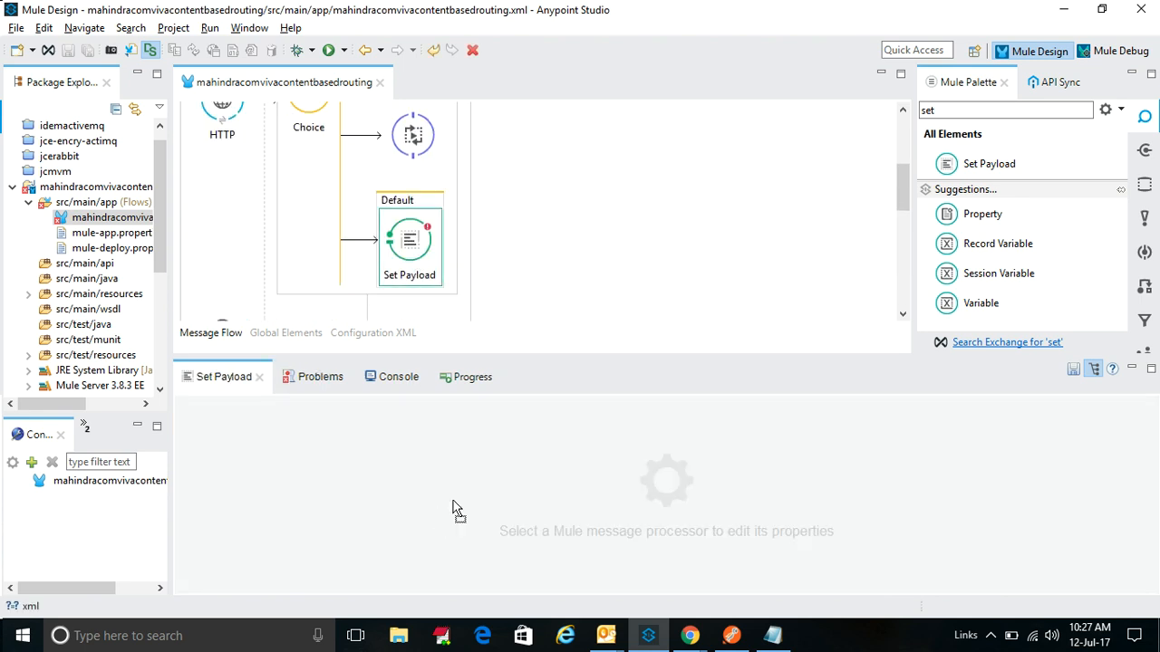
Set the Default route's Set Payload value to 'There is no such router here !'.
{"action": "double_click", "coordinate": [409, 238]}
{"action": "type", "text": "There is no"}
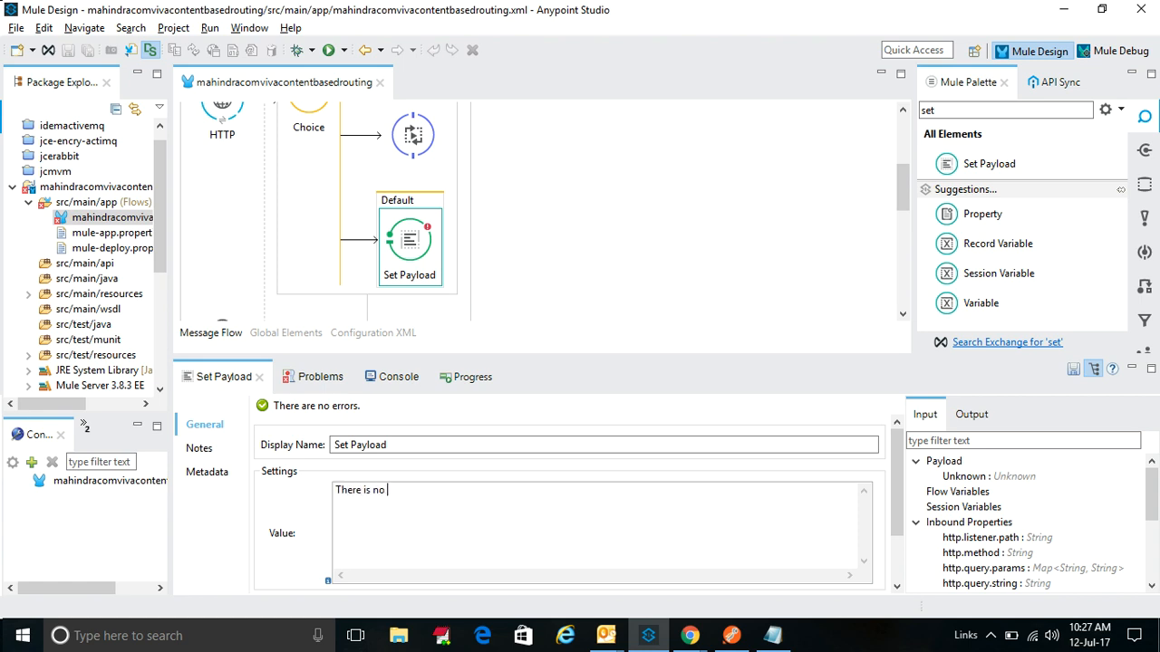
{"action": "type", "text": "such router"}
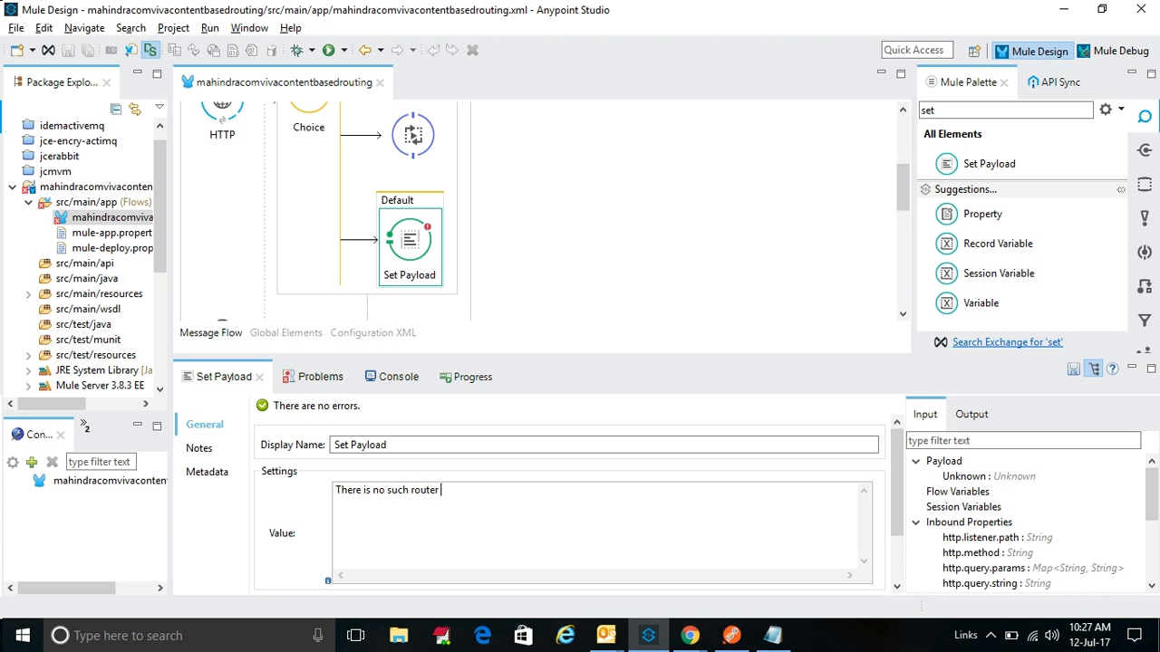
{"action": "type", "text": "here !"}
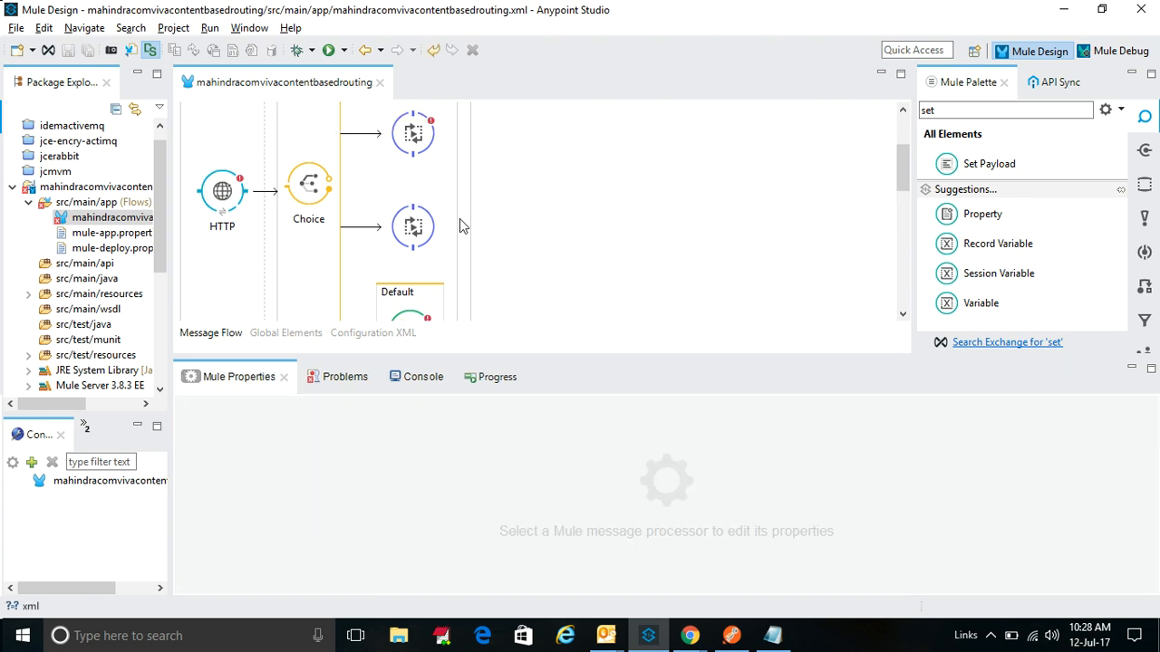
Name the first Flow Reference SMSROUTER1 and link it to the SMSROUTER1 flow.
{"action": "left_click", "coordinate": [414, 142]}
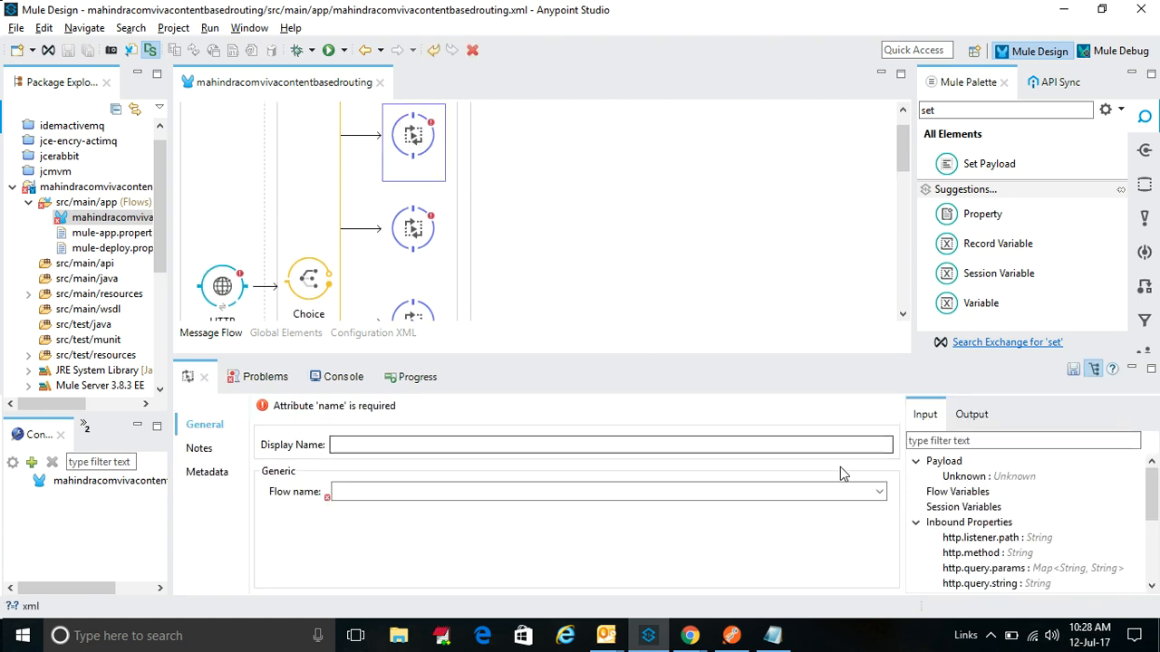
{"action": "type", "text": "SMSROUTEr"}
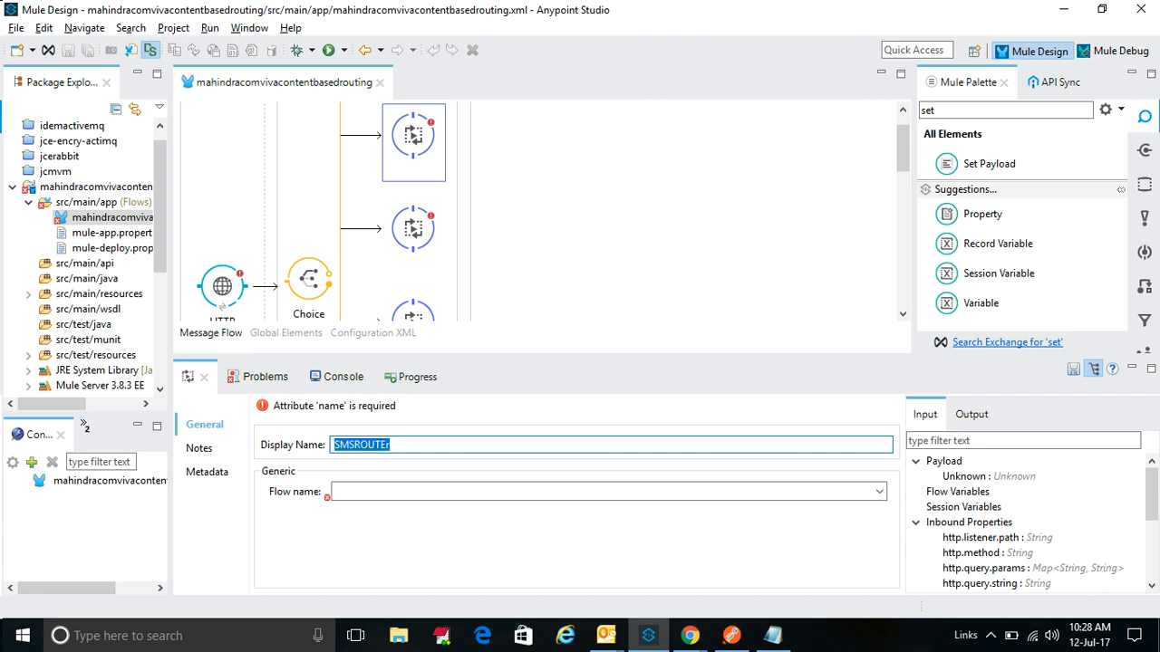
{"action": "type", "text": "1"}
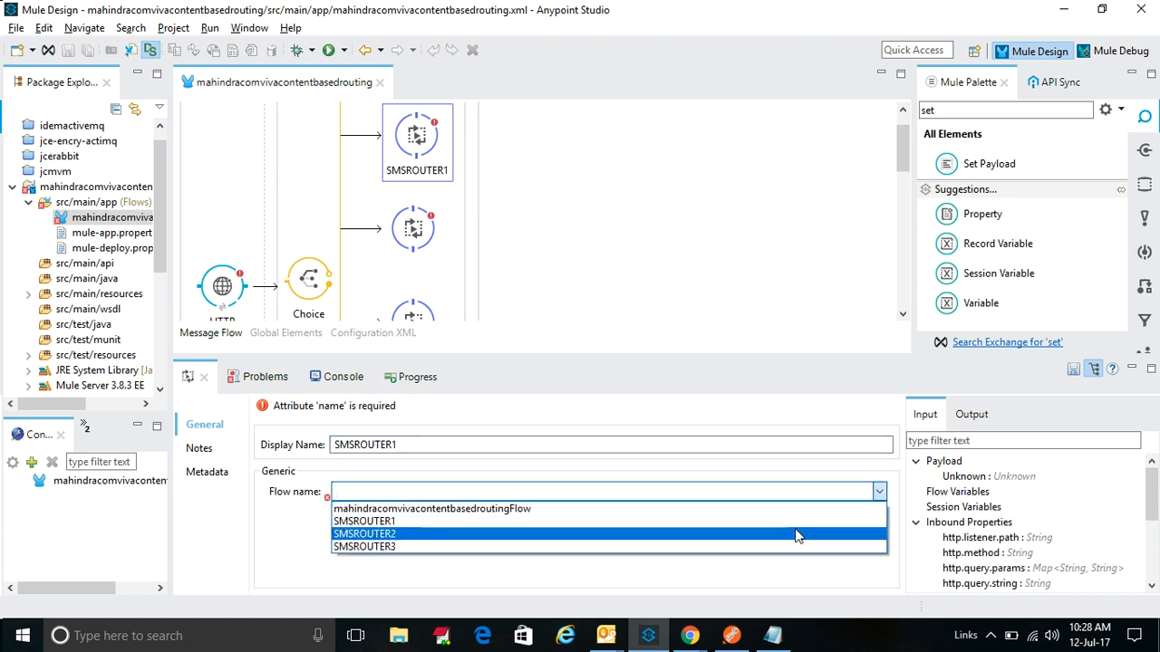
{"action": "left_click", "coordinate": [364, 521]}
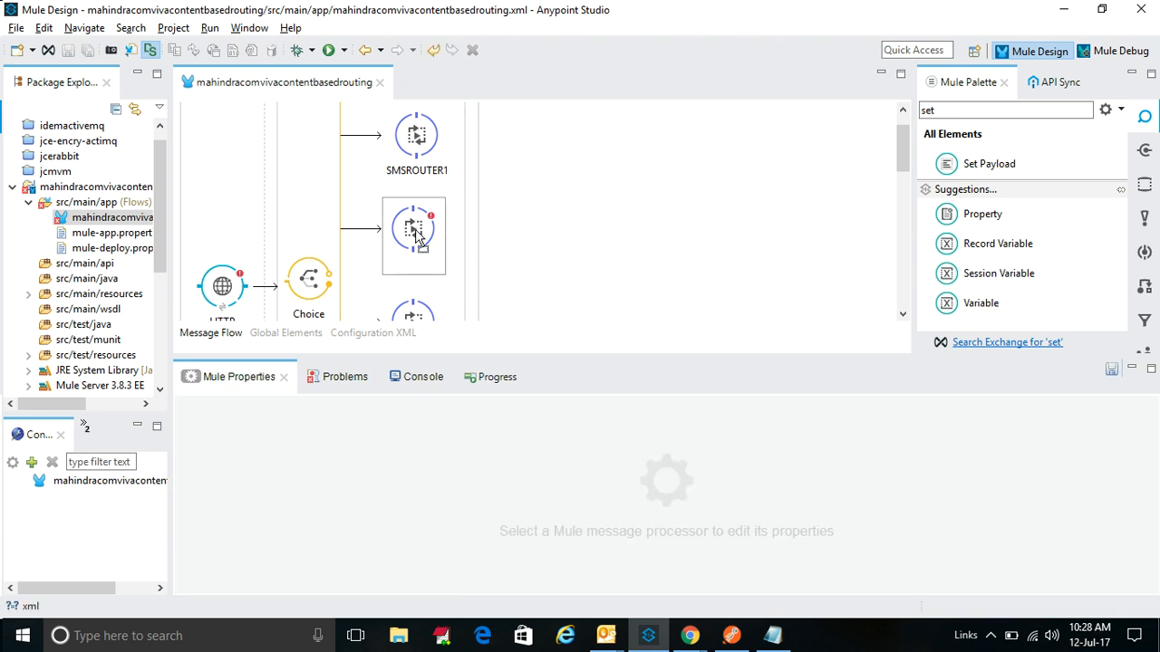
Name the second and third Flow References SMSROUTER2 and SMSROUTER3, linking their flows.
{"action": "left_click", "coordinate": [413, 236]}
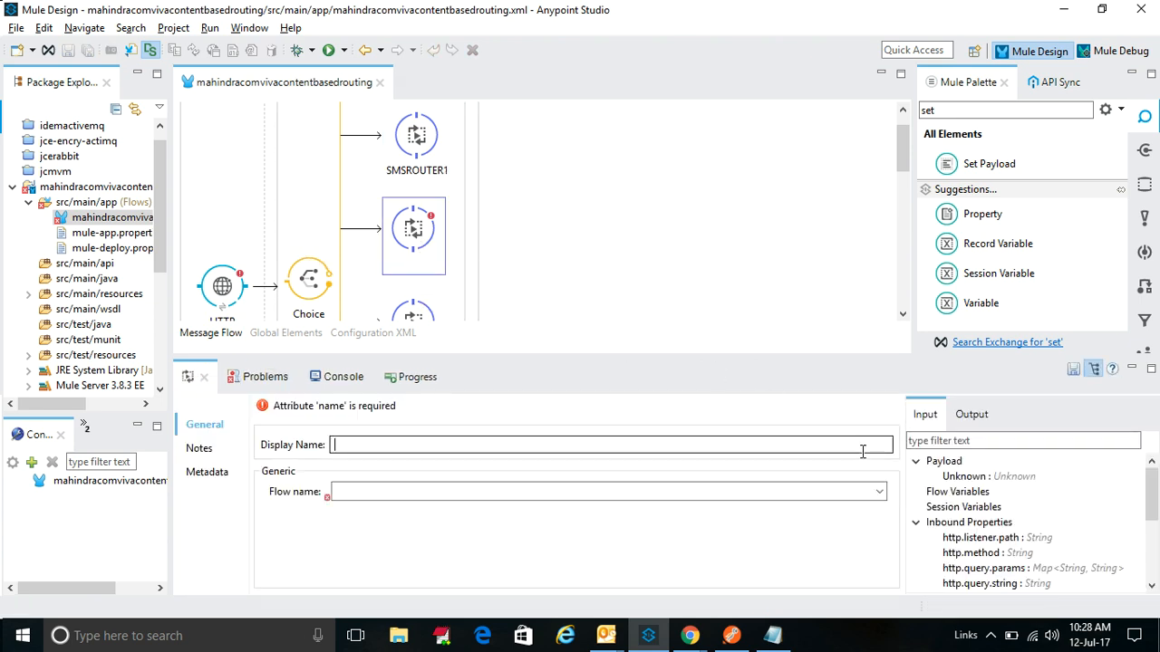
{"action": "type", "text": "SMSROUTER2"}
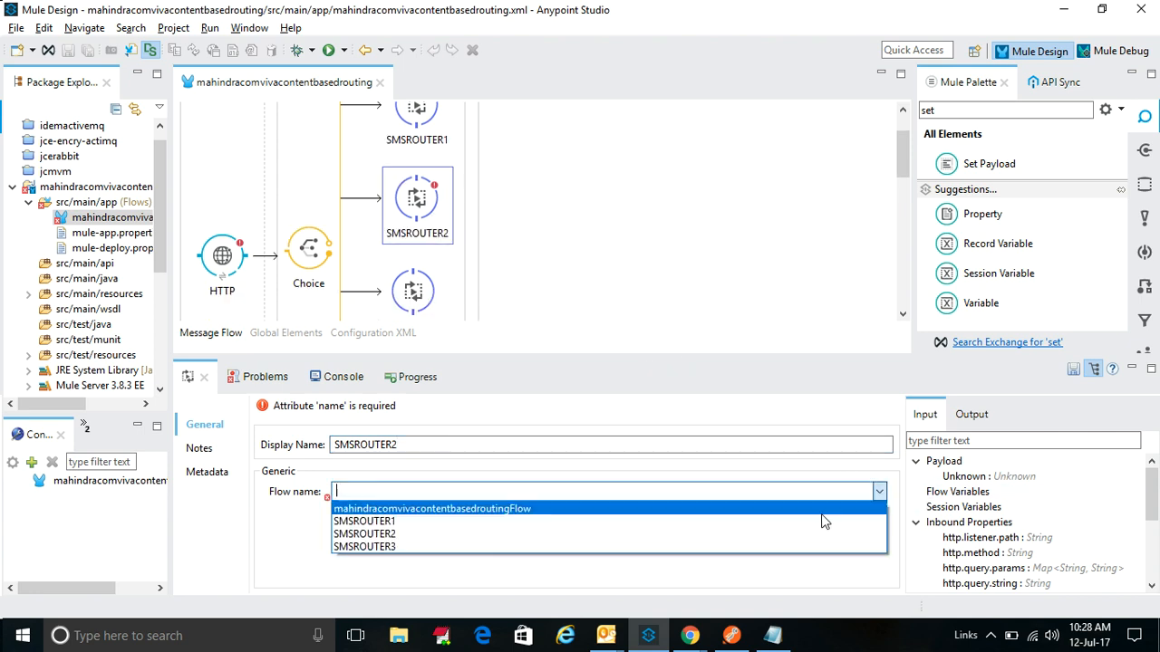
{"action": "left_click", "coordinate": [366, 533]}
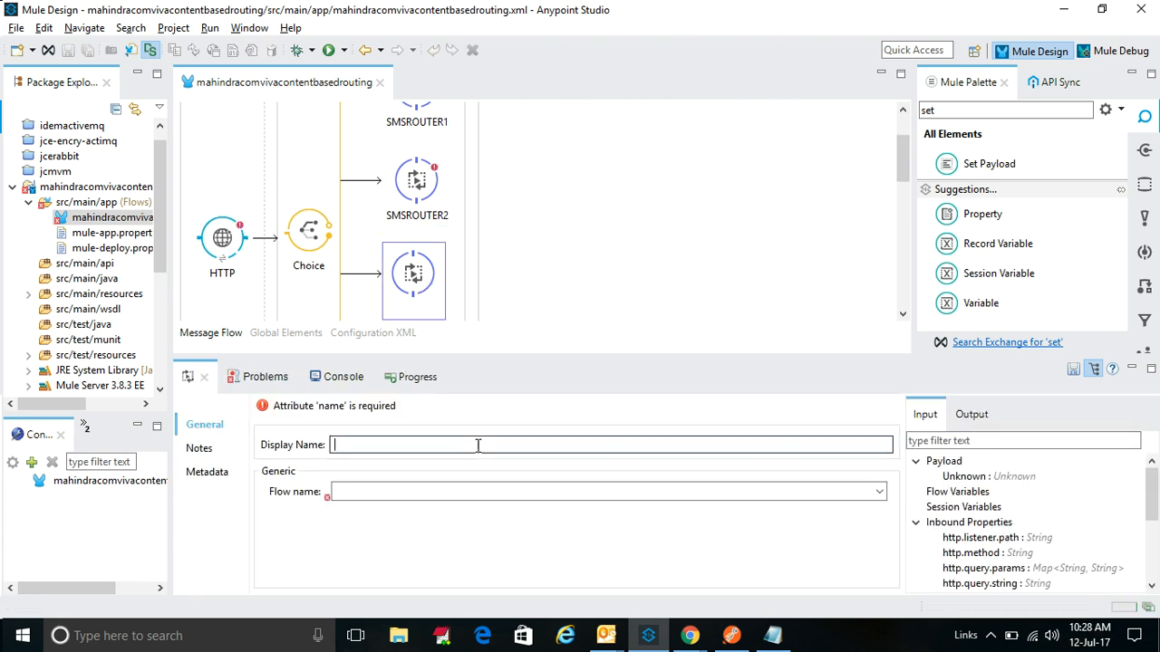
{"action": "type", "text": "SMSROUTER3"}
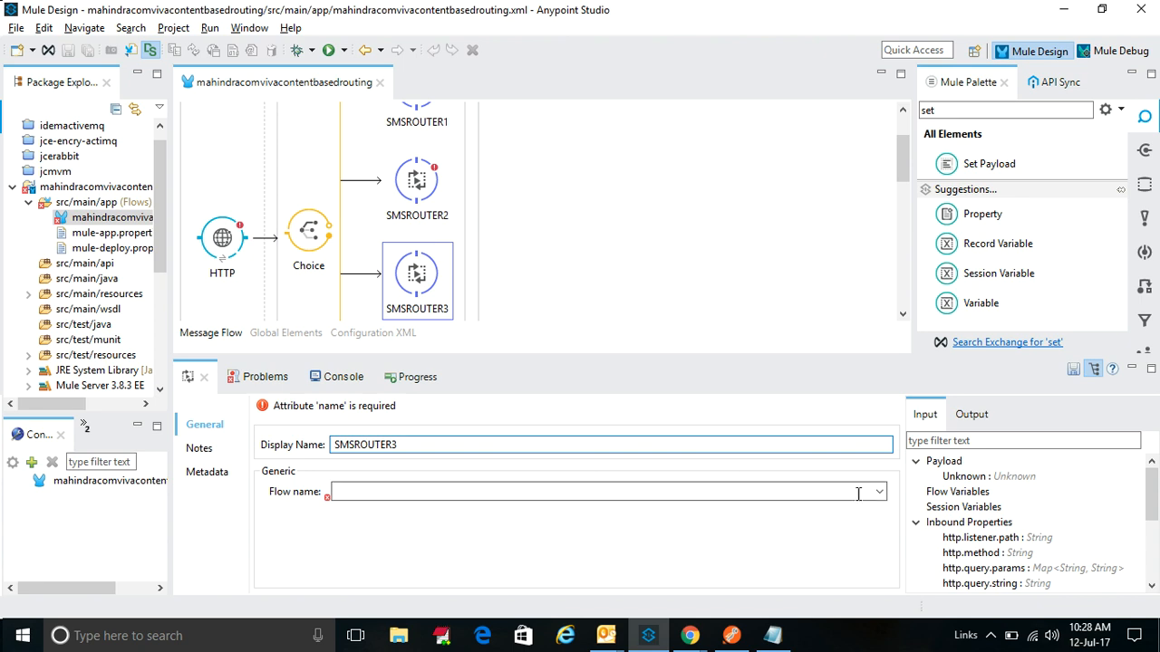
{"action": "type", "text": "SMSROUTER3"}
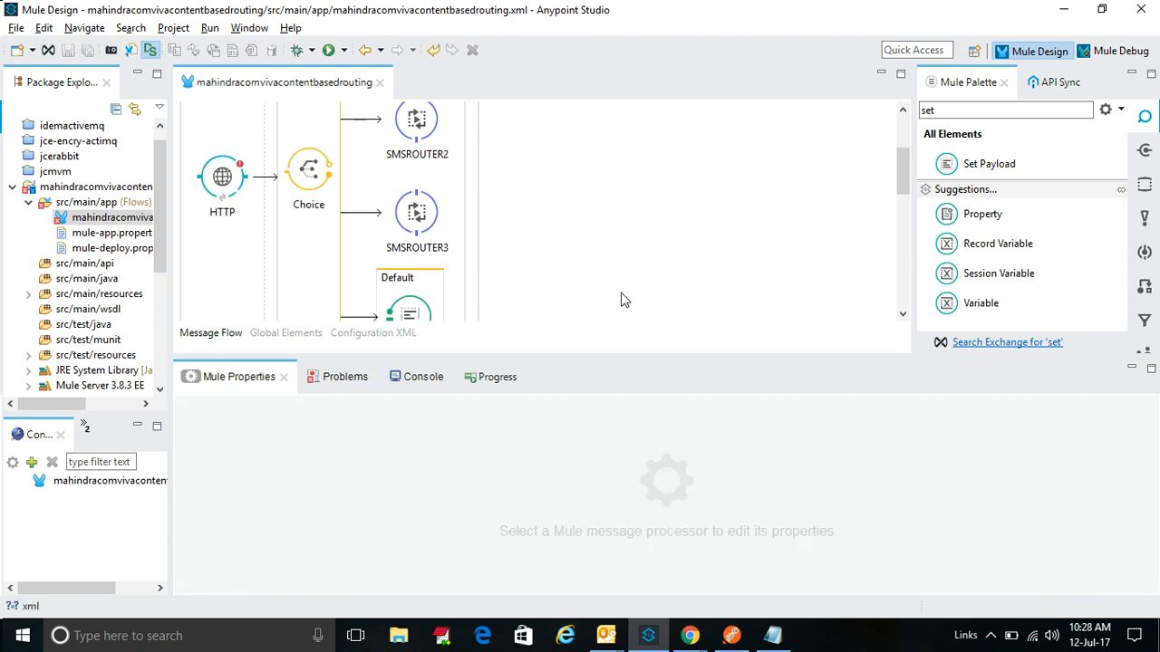
Create a default HTTP listener configuration on port 8081 and set the path to /roundrobin.
{"action": "scroll", "scroll_direction": "down", "scroll_amount": 3}
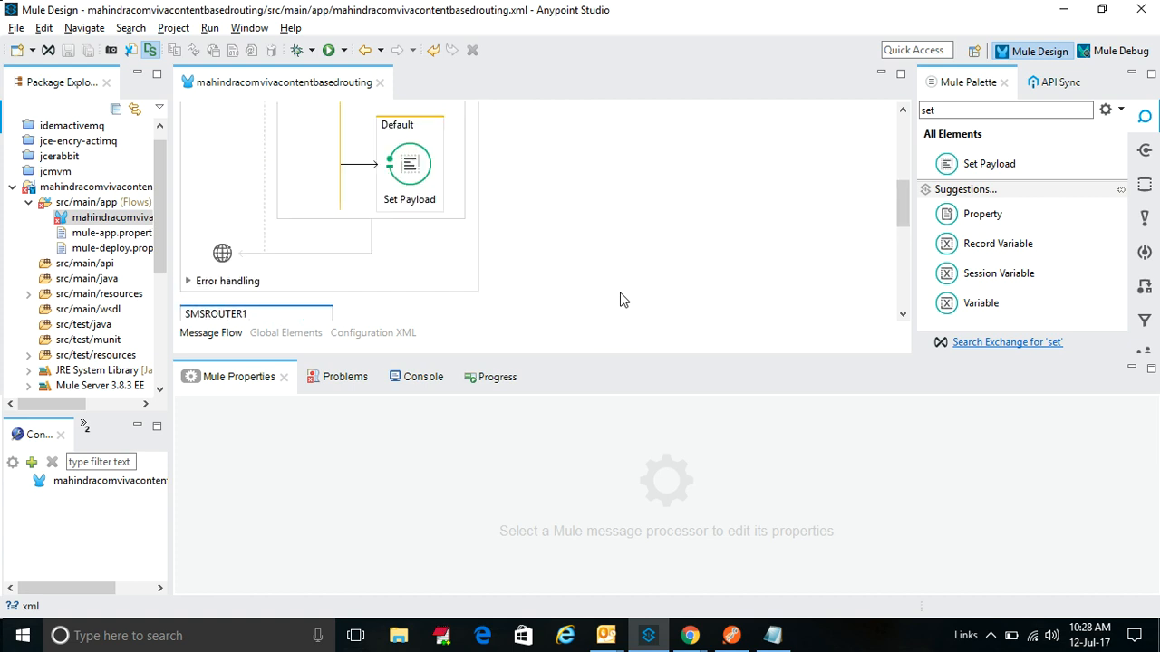
{"action": "left_click", "coordinate": [222, 136]}
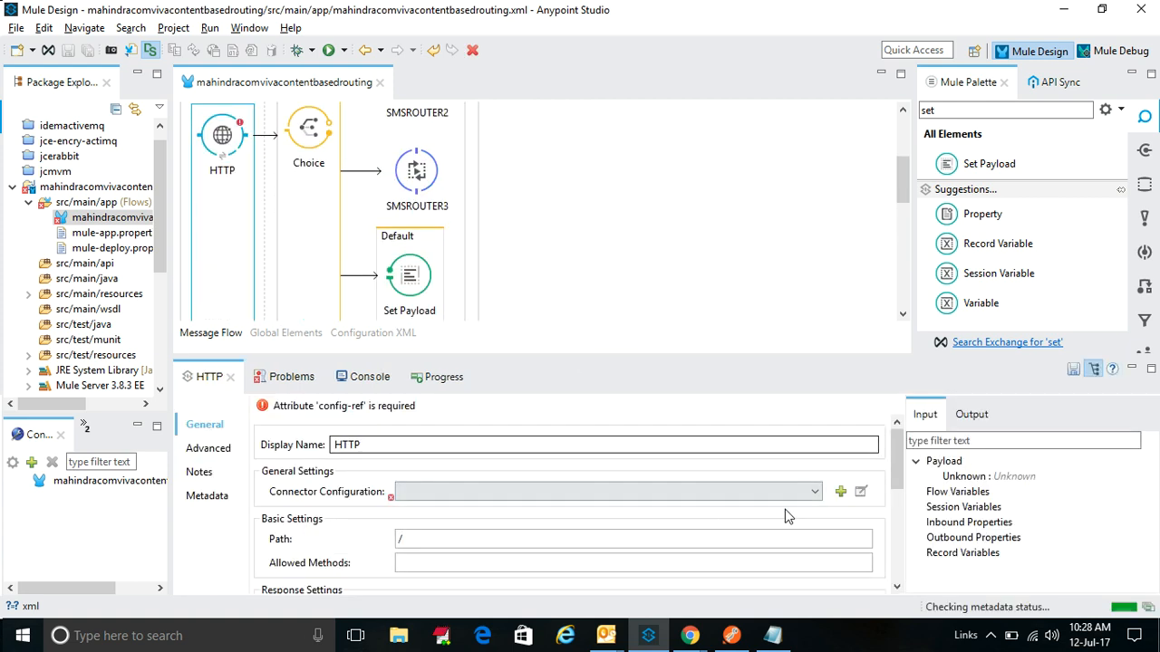
{"action": "left_click", "coordinate": [840, 491]}
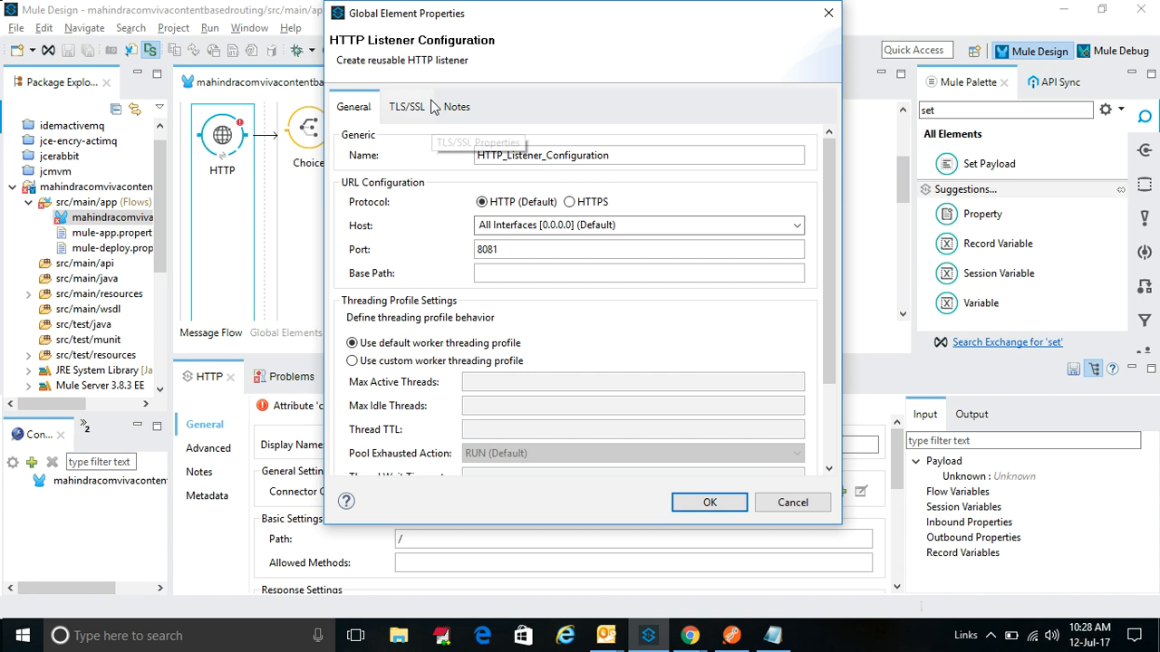
{"action": "left_click", "coordinate": [709, 502]}
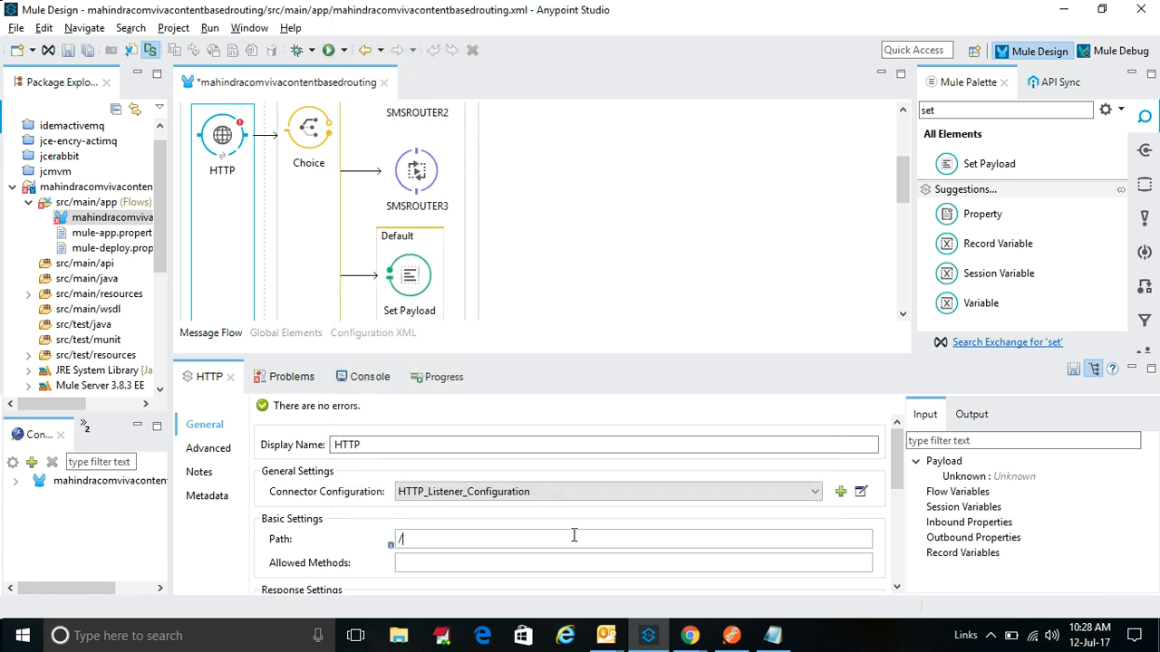
{"action": "type", "text": "roun"}
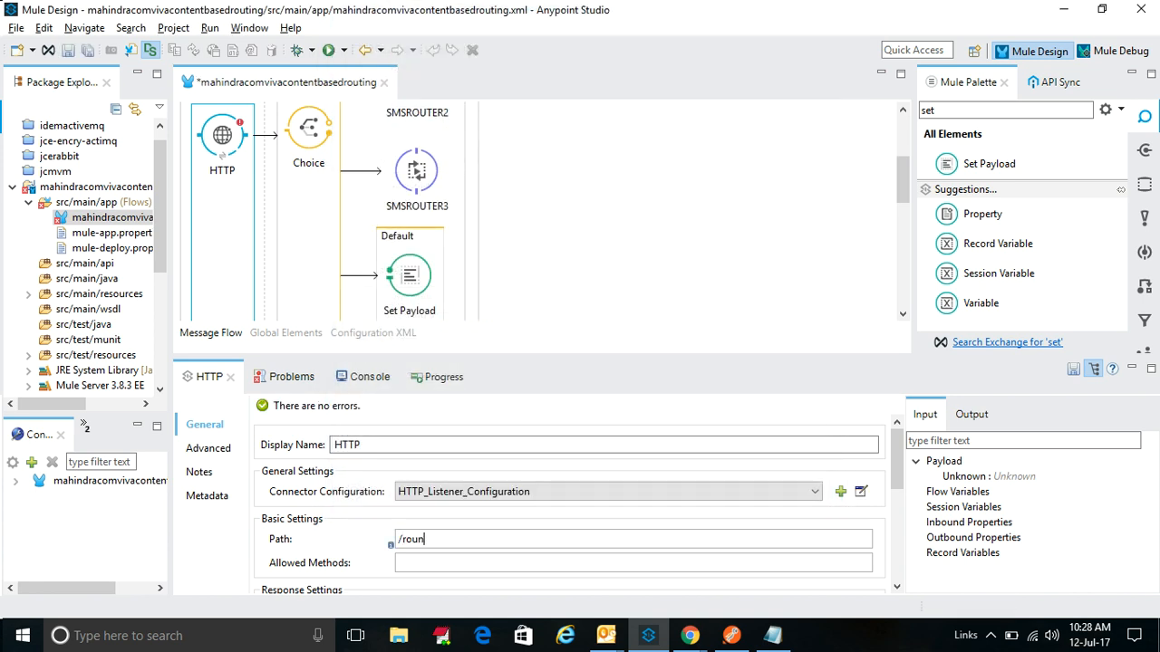
{"action": "type", "text": "drobin"}
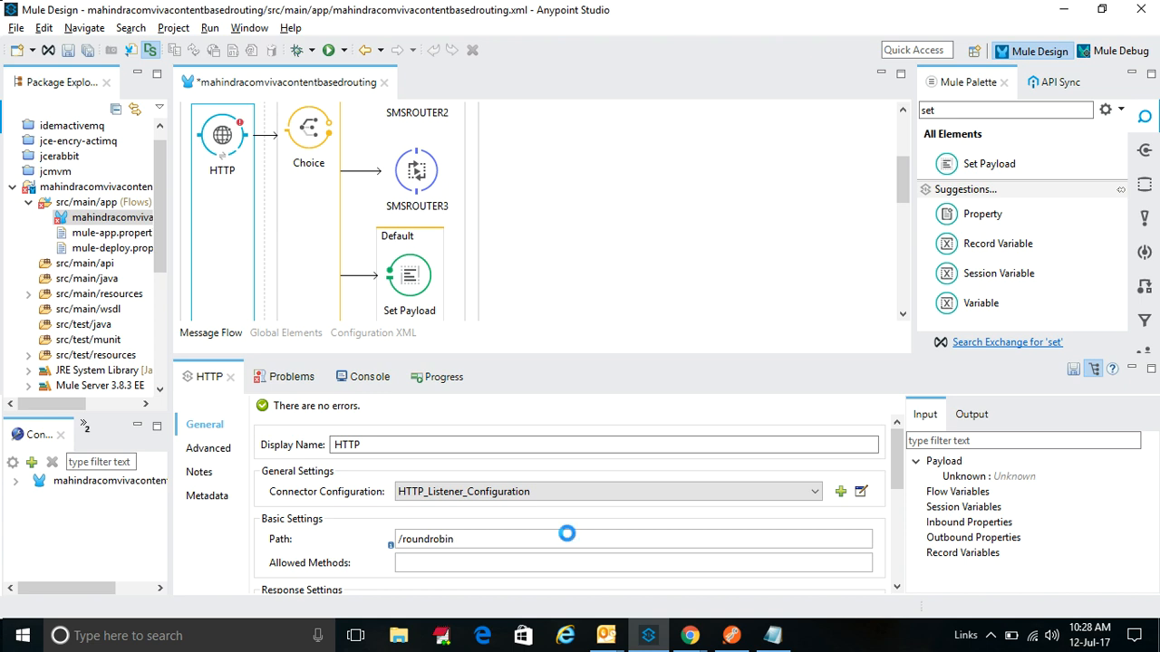
{"action": "left_click", "coordinate": [358, 376]}
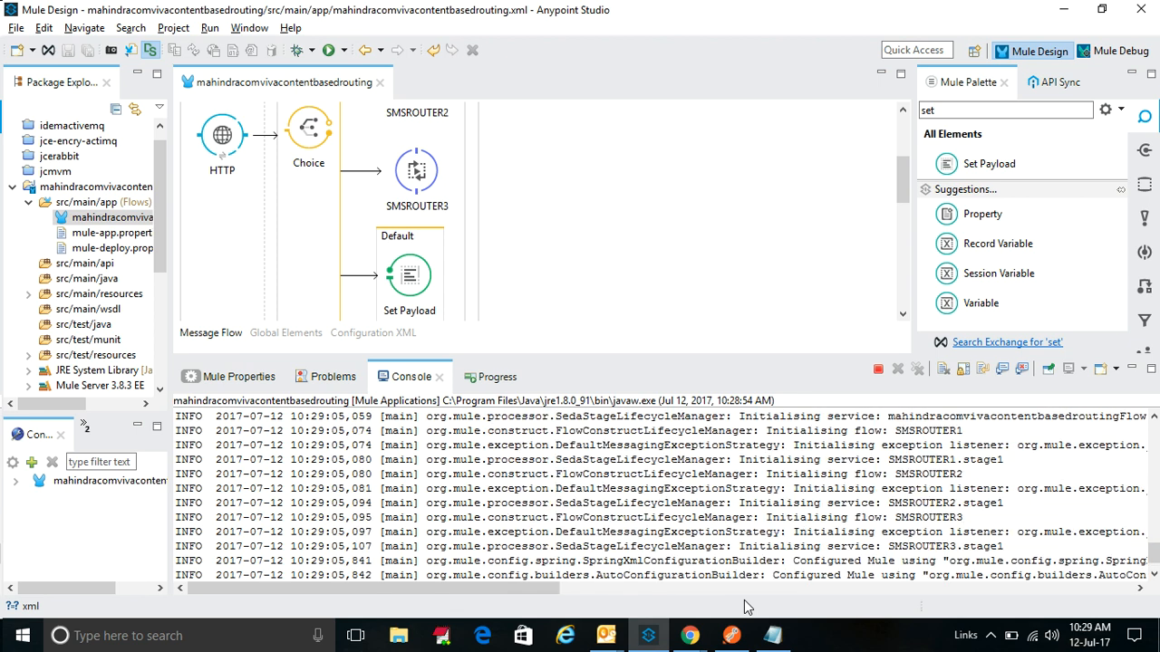
Terminate the MahindraComvivaContentBasedRouting app using the Console's Stop button.
{"action": "scroll", "scroll_direction": "down", "scroll_amount": 3}
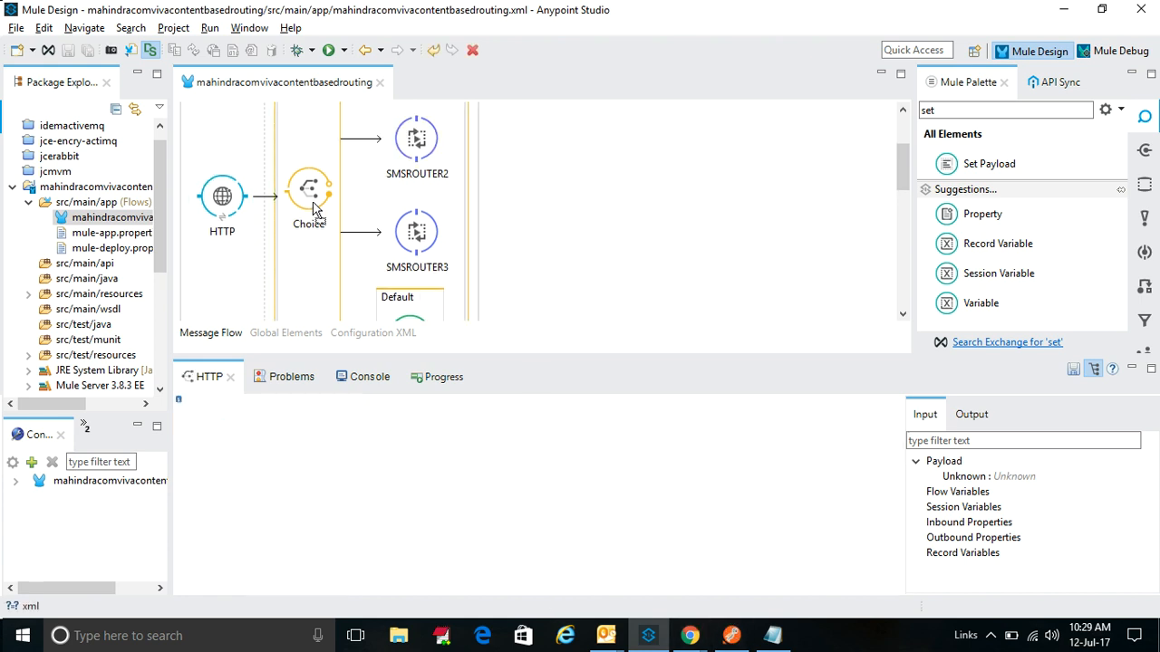
{"action": "left_click", "coordinate": [365, 376]}
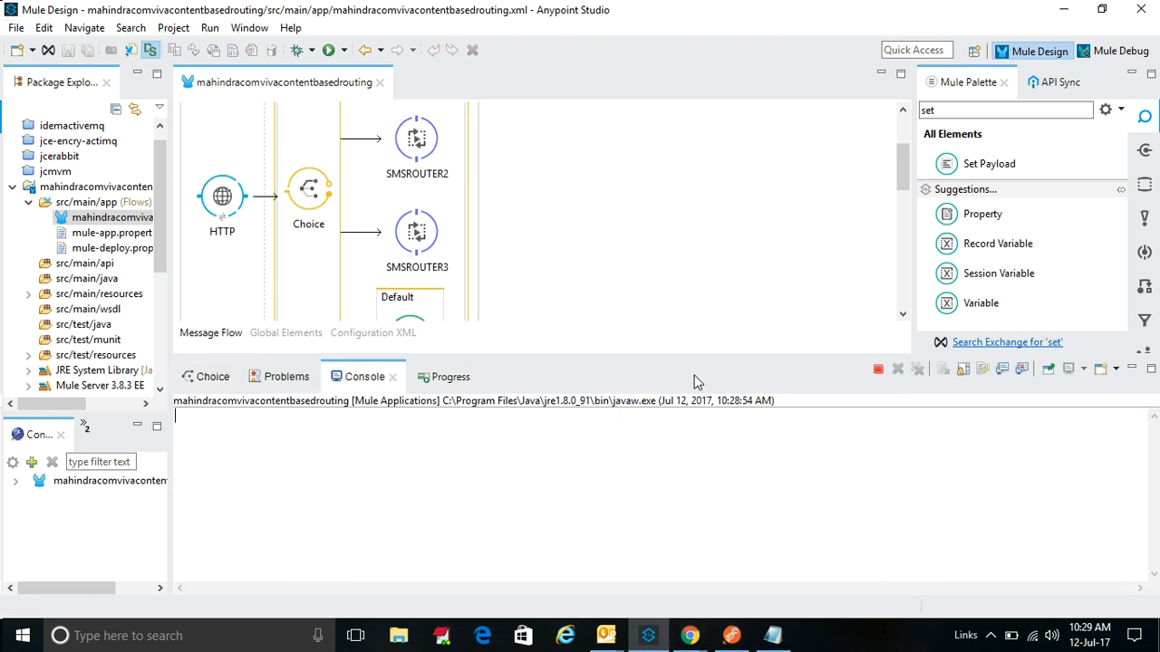
{"action": "left_click", "coordinate": [877, 369]}
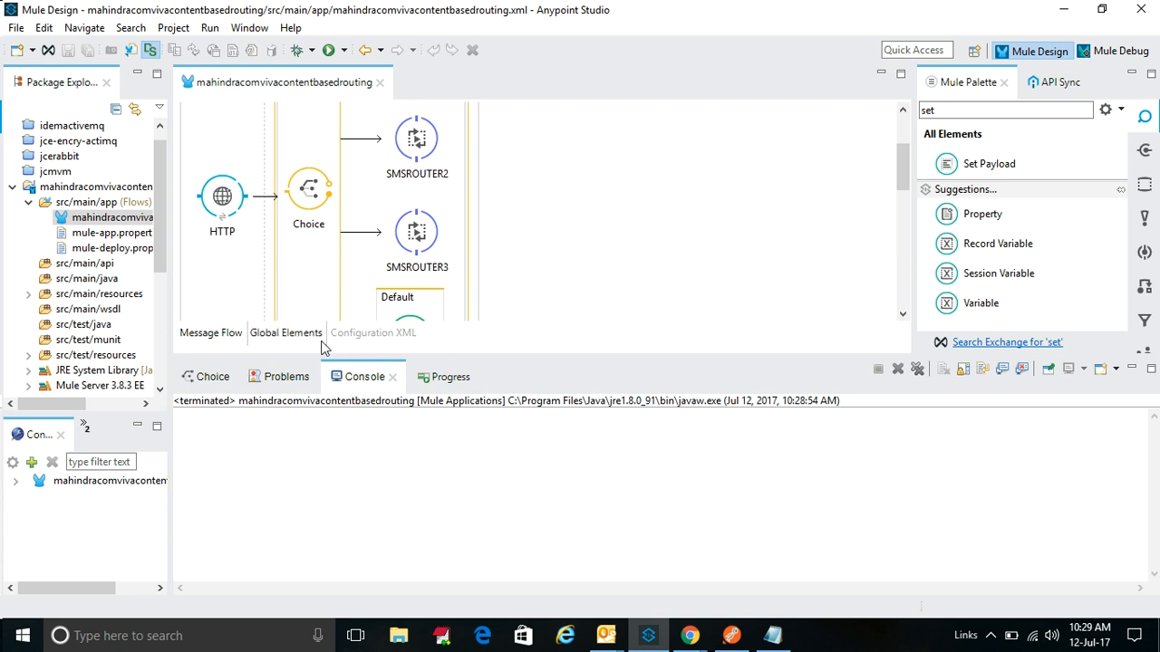
In Configuration XML, set the first when expression to #[message.payloadAs(java.lang.String).contains('SMS1')].
{"action": "left_click", "coordinate": [372, 333]}
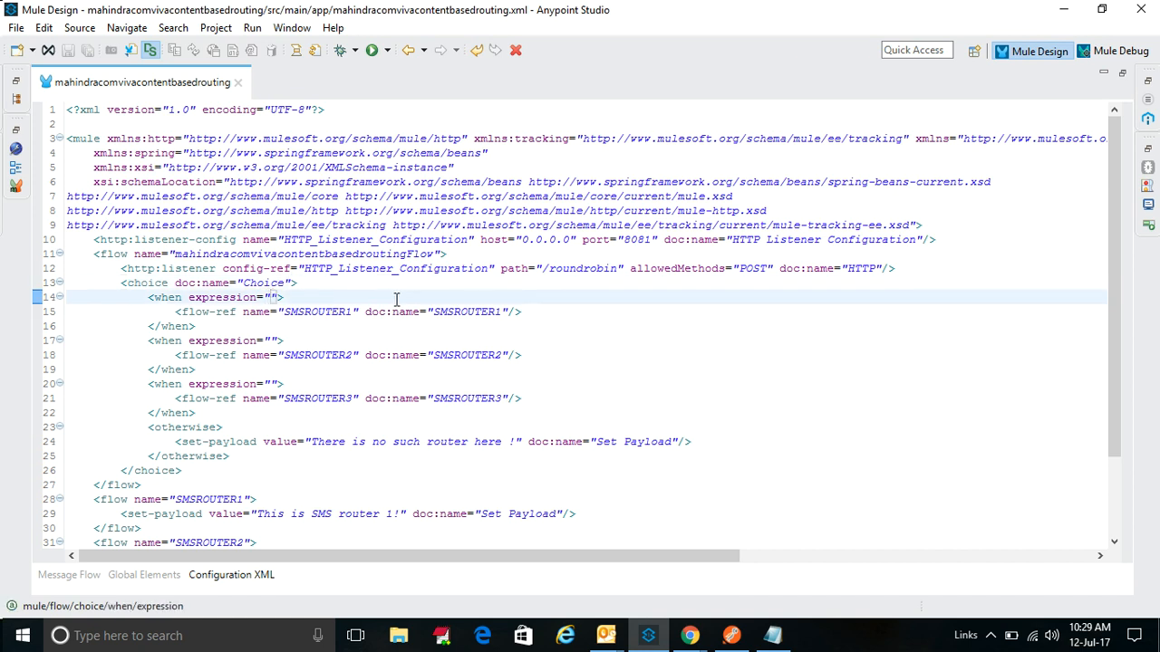
{"action": "type", "text": "#[]"}
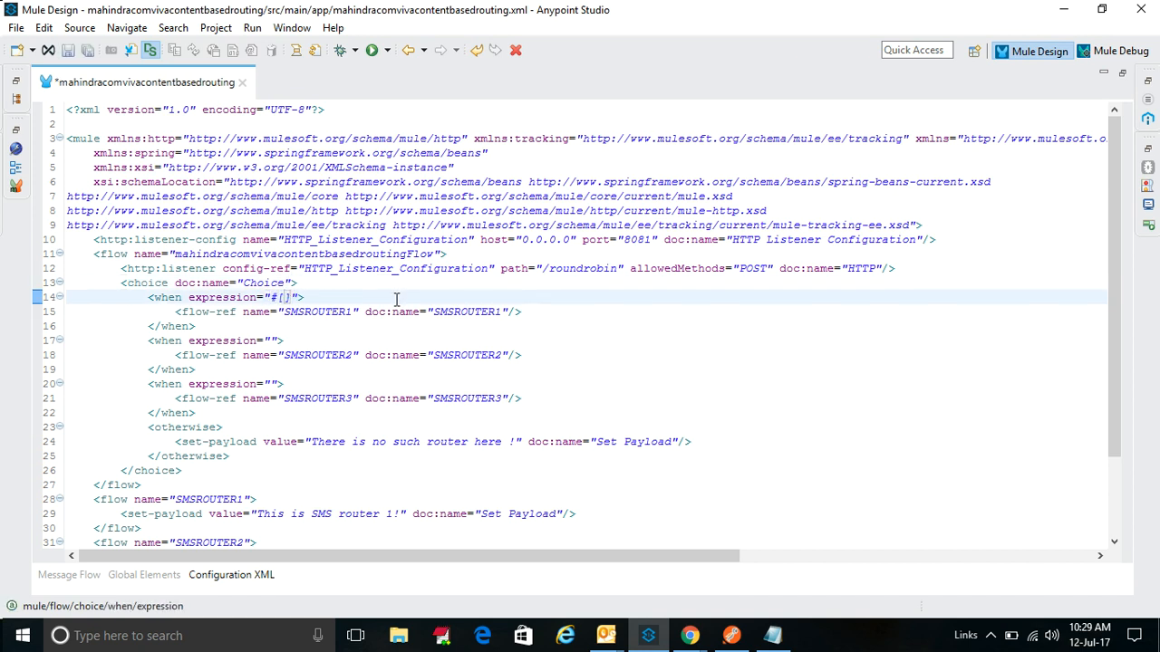
{"action": "type", "text": "message."}
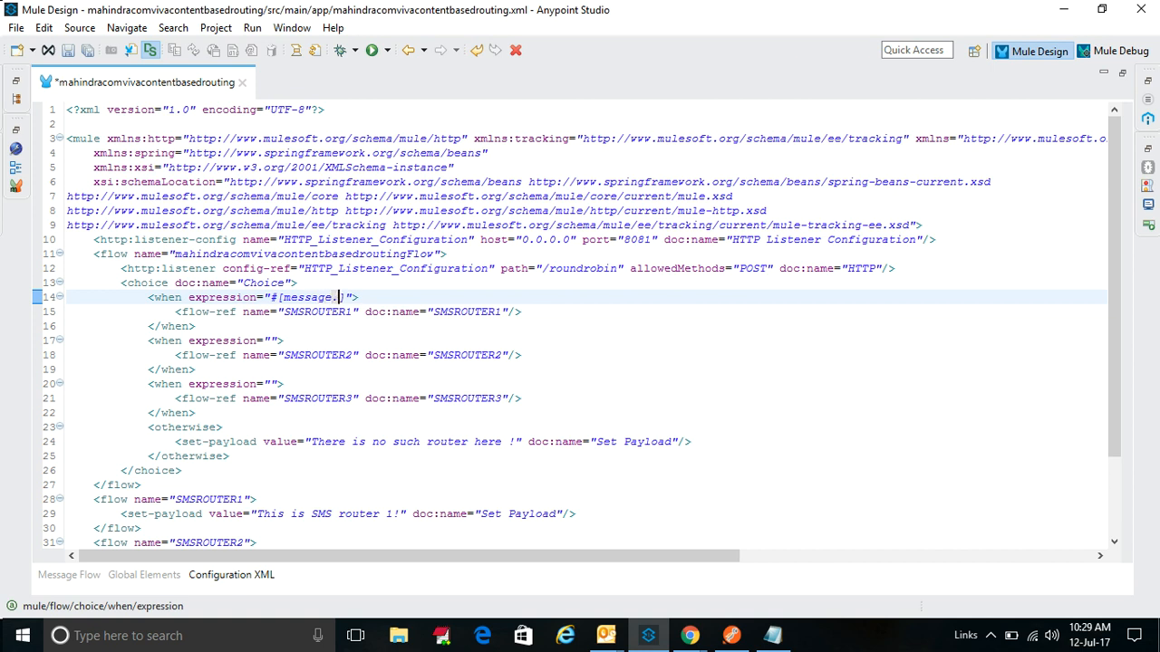
{"action": "type", "text": "payloadAs("}
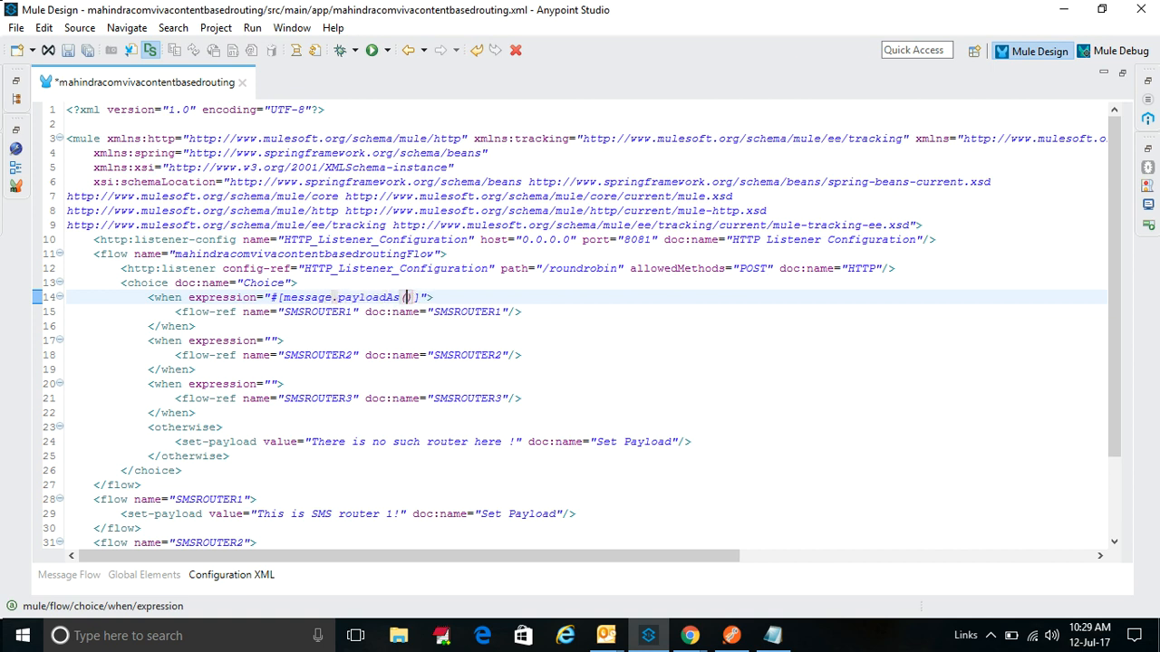
{"action": "type", "text": "java/"}
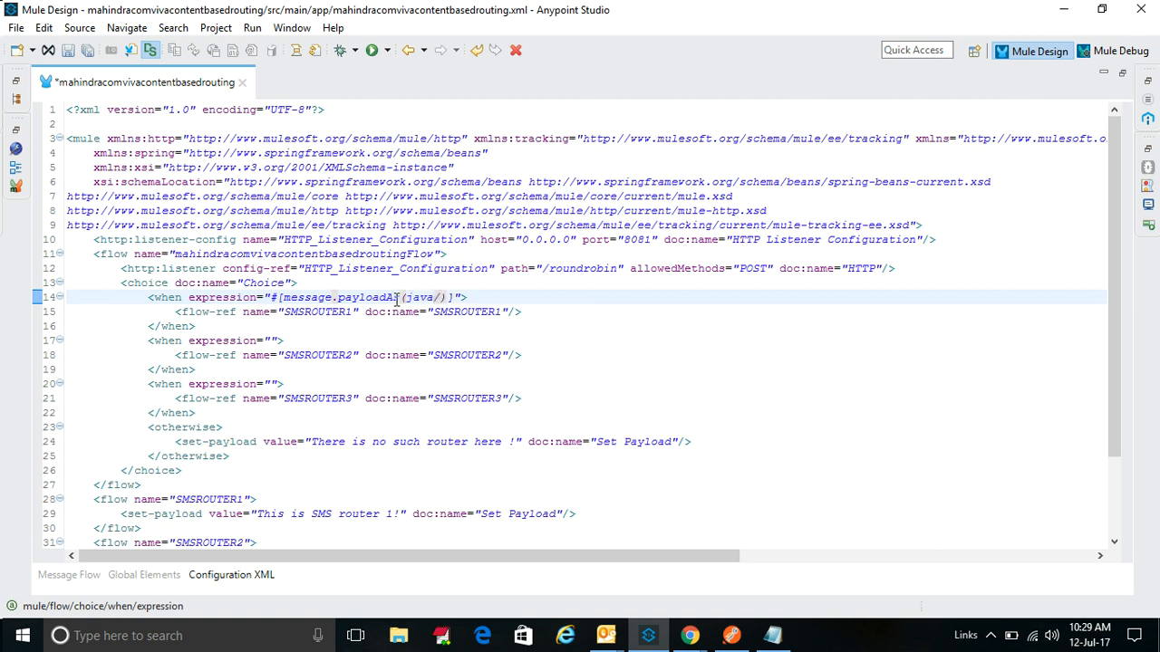
{"action": "type", "text": ".lang"}
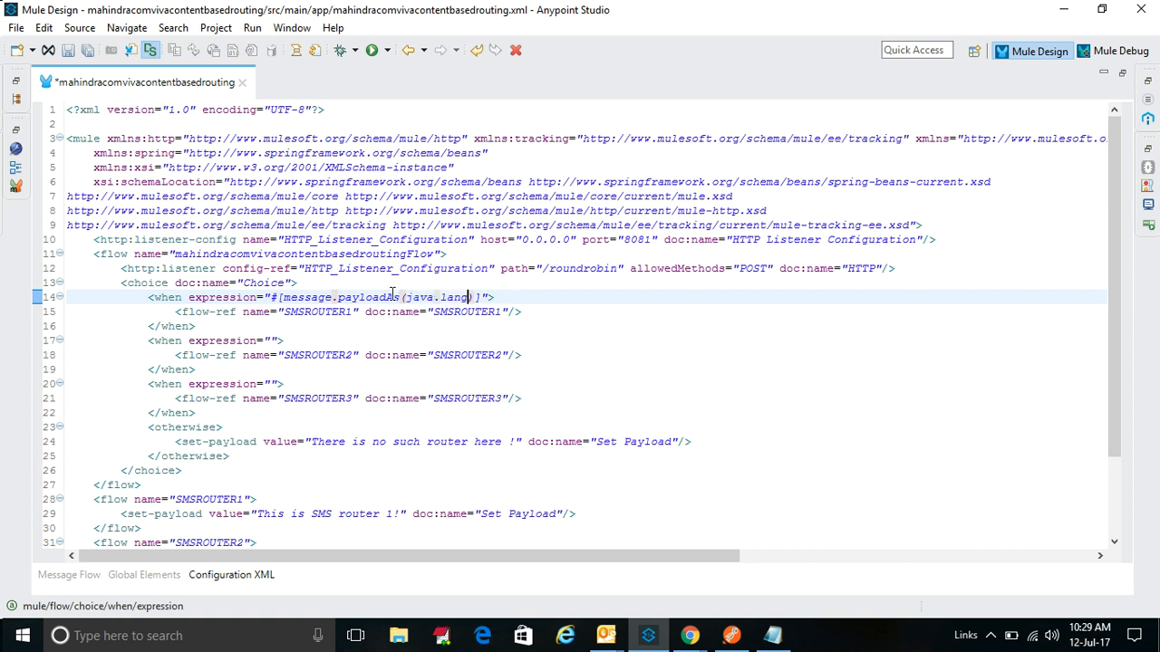
{"action": "type", "text": ".String"}
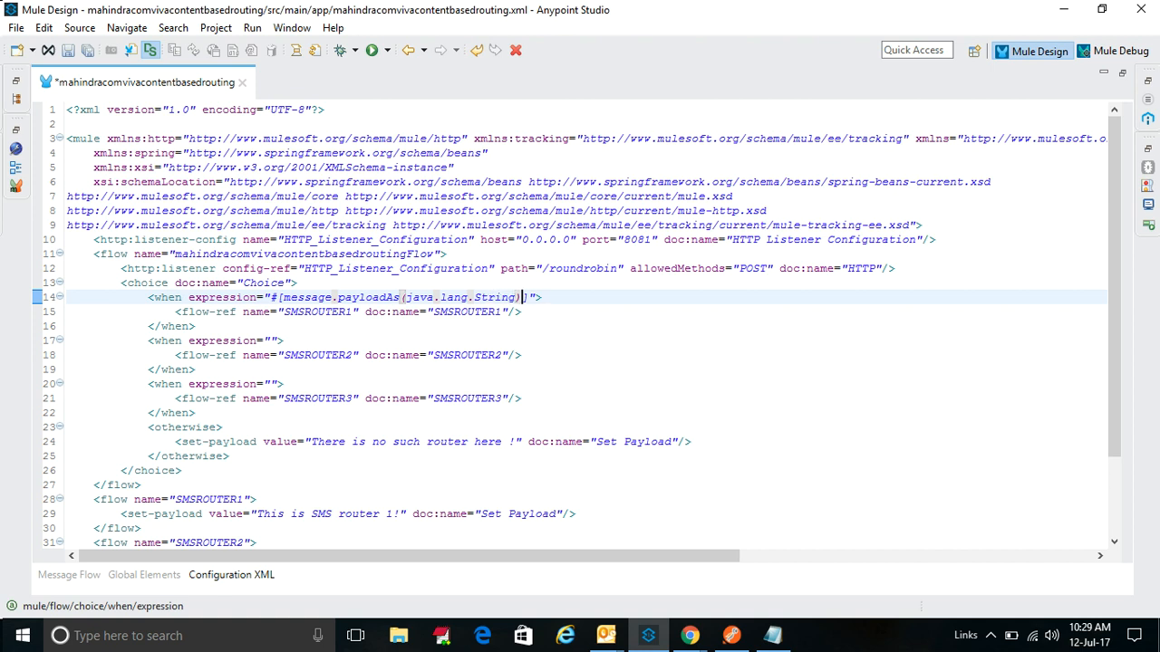
{"action": "type", "text": ".contsni"}
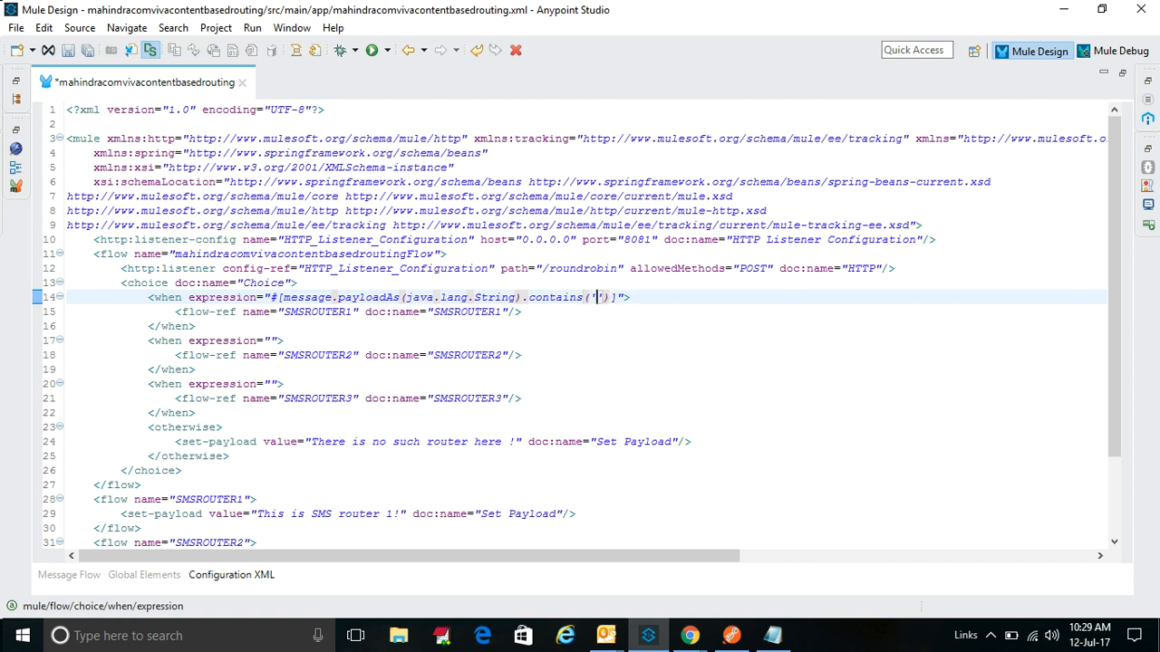
{"action": "type", "text": "SMS1"}
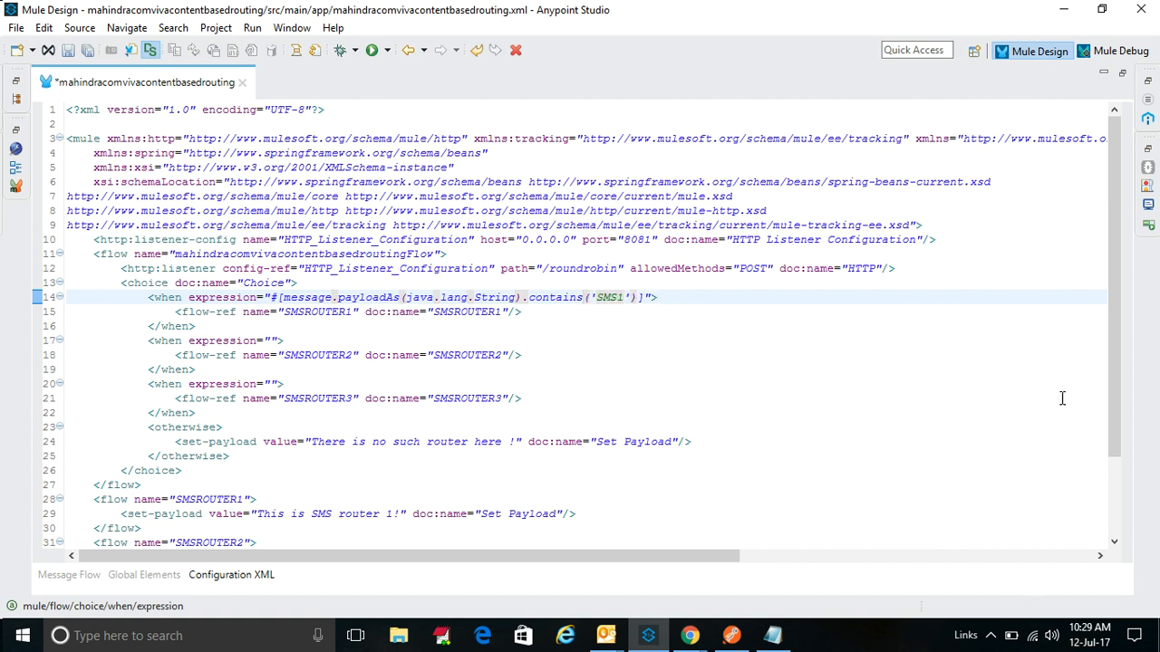
{"action": "triple_click", "coordinate": [362, 297]}
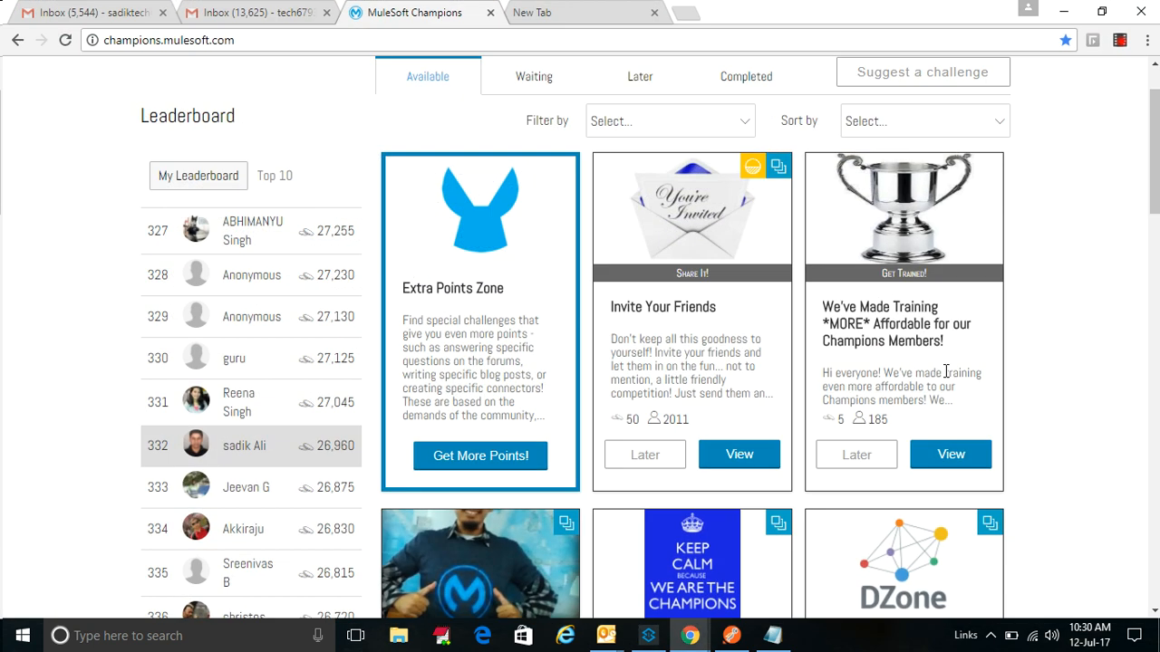
Go to the challenges page on champions.mulesoft.com in Chrome.
{"action": "left_click", "coordinate": [731, 635]}
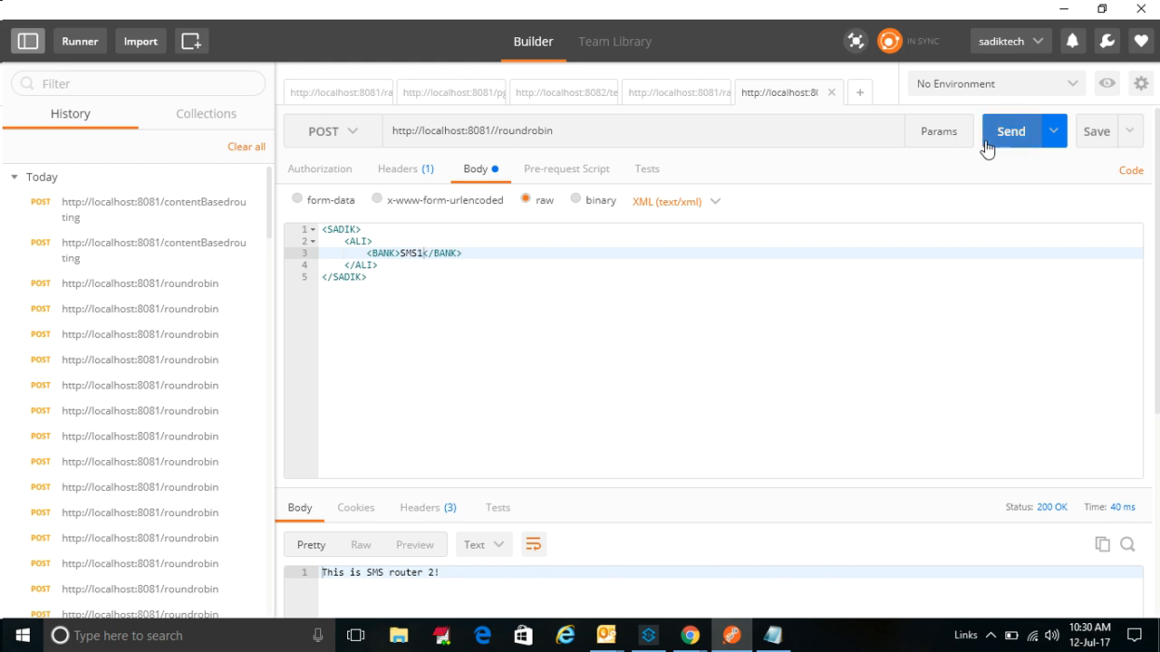
{"action": "left_click", "coordinate": [1011, 131]}
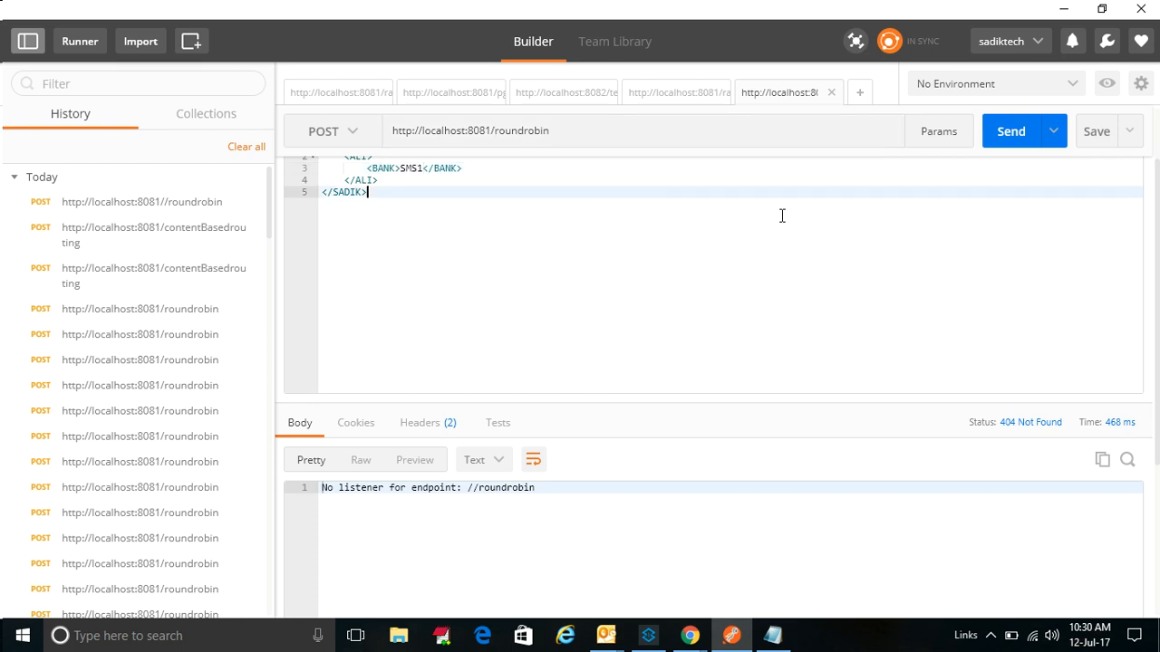
{"action": "left_click", "coordinate": [1010, 130]}
{"action": "type", "text": "2"}
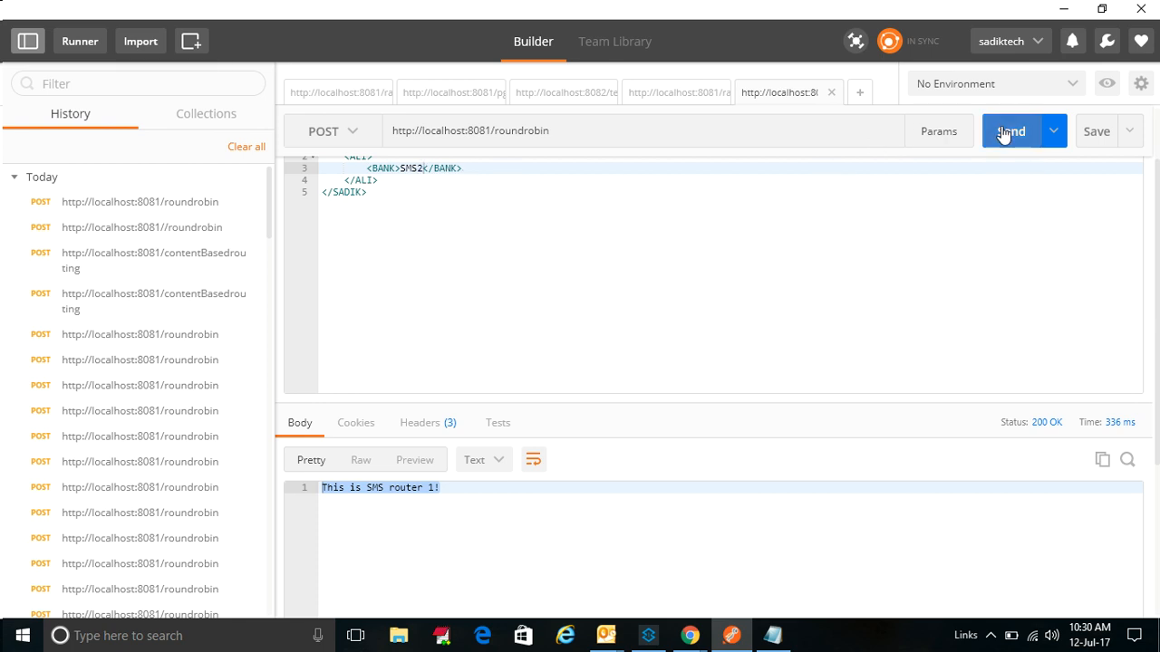
{"action": "left_click", "coordinate": [1011, 131]}
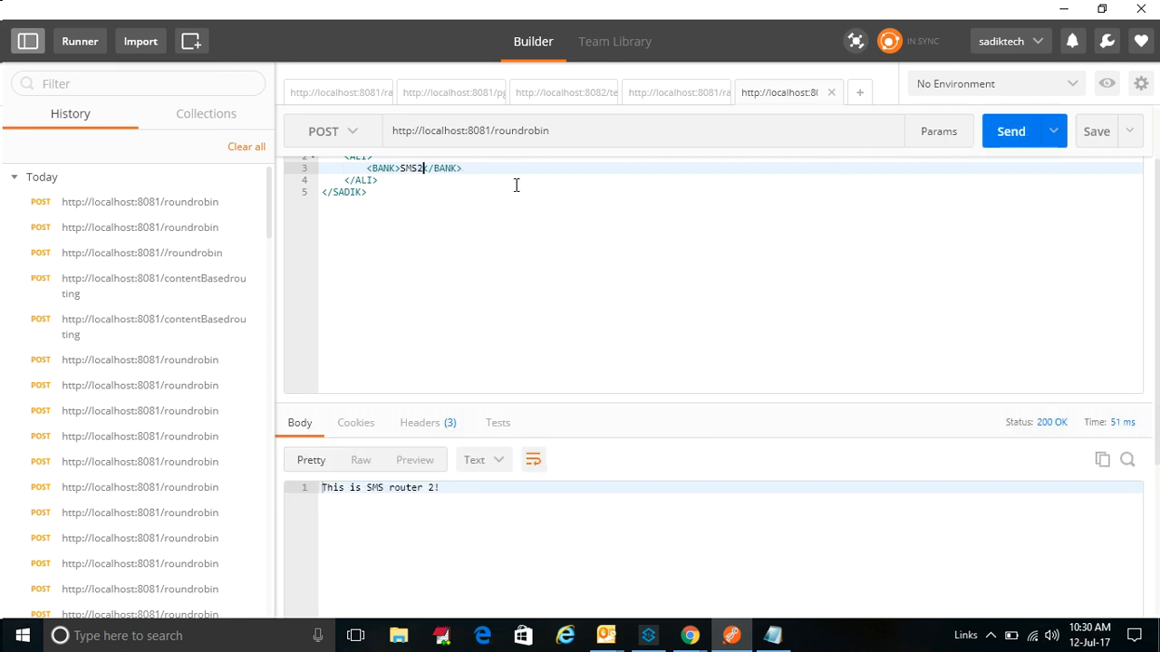
{"action": "left_click", "coordinate": [1011, 130]}
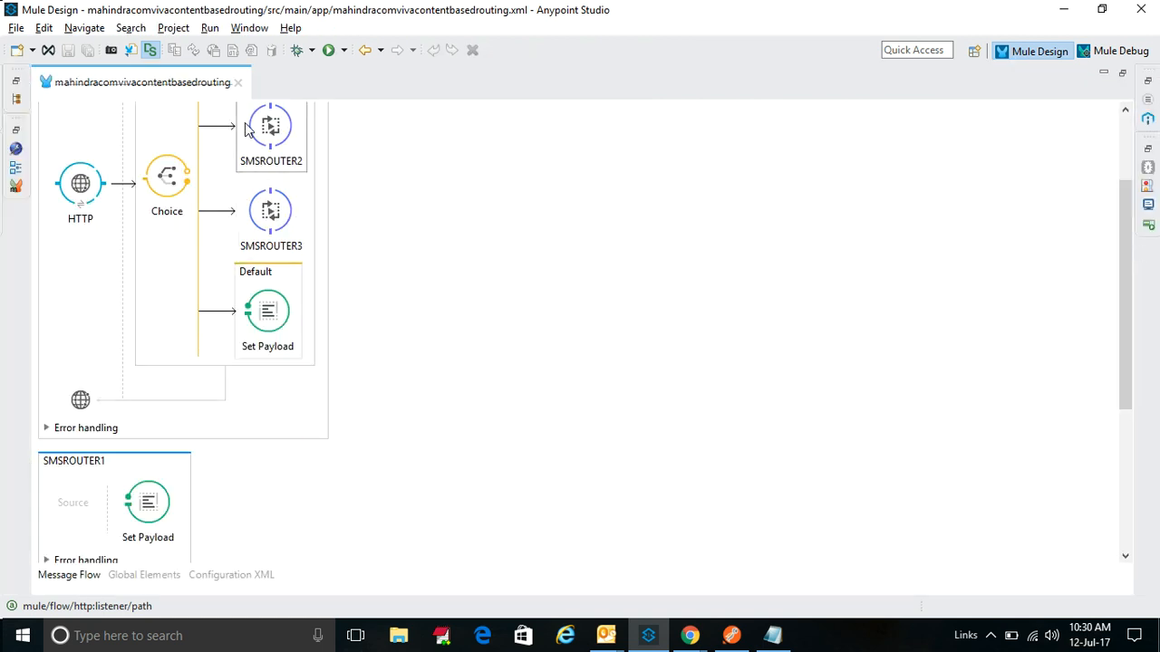
Scroll the maximized flow canvas to view HTTP, Choice and the SMSROUTER routes.
{"action": "scroll", "scroll_direction": "up", "scroll_amount": 3}
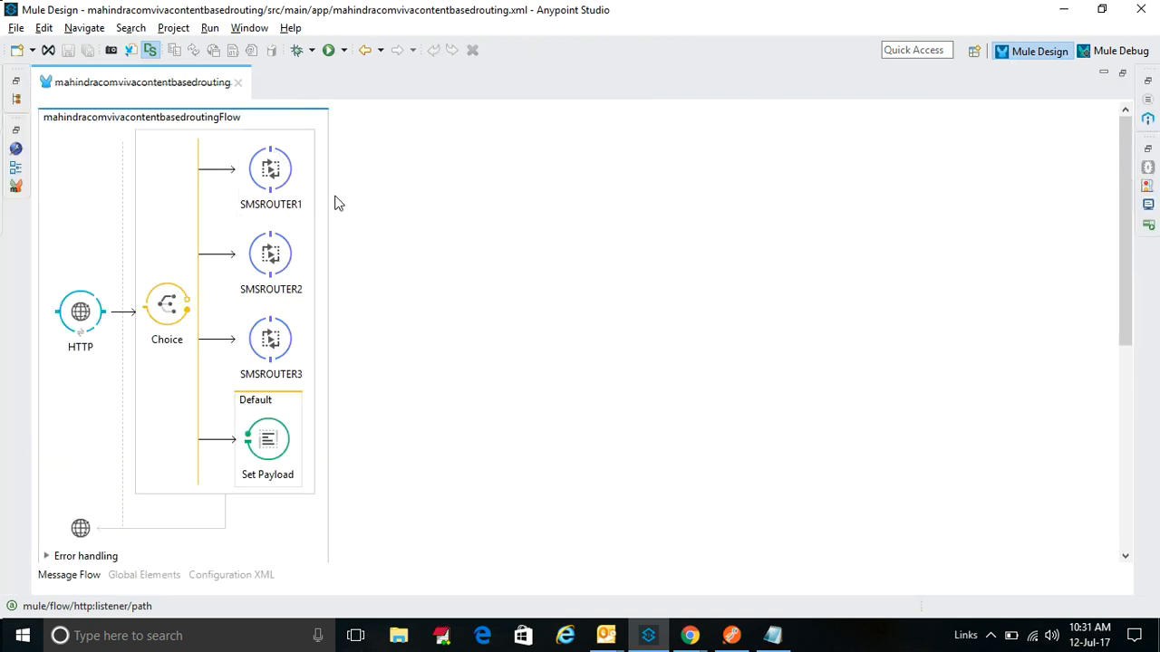
{"action": "scroll", "scroll_direction": "down", "scroll_amount": 3}
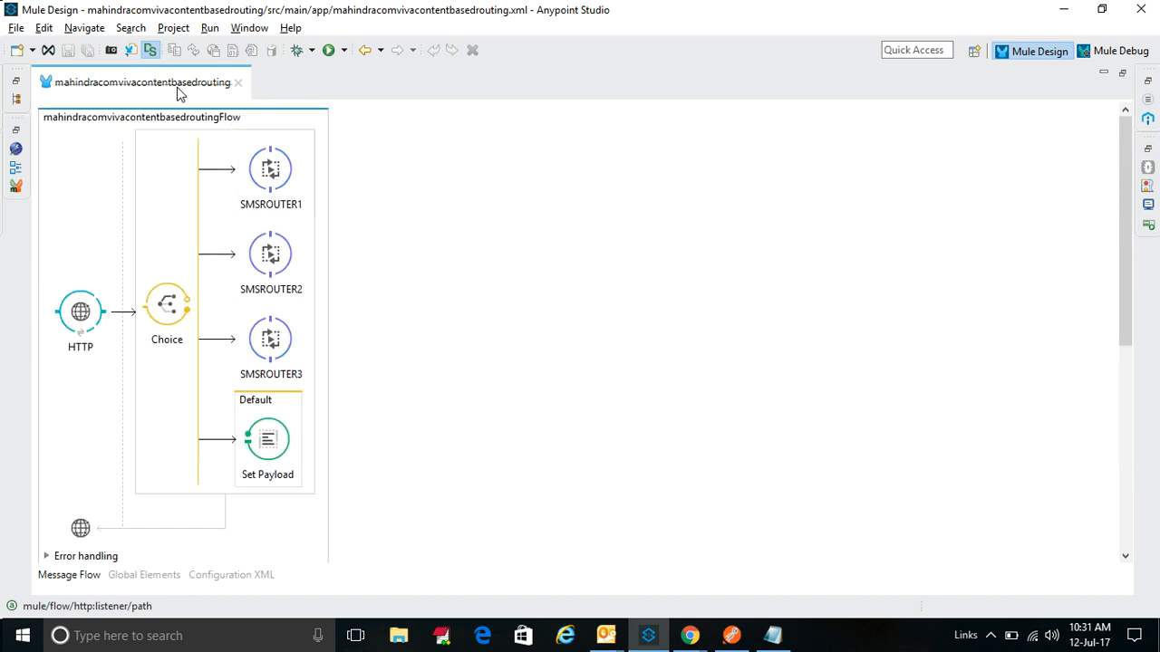
{"action": "mouse_move", "coordinate": [176, 86]}
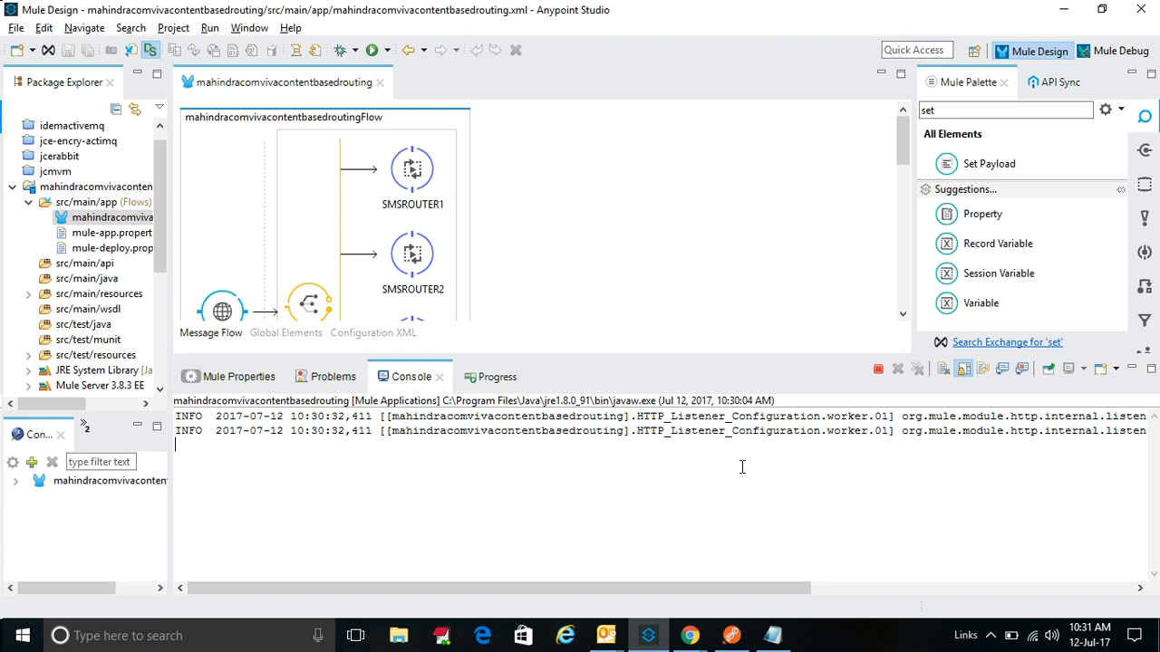
{"action": "mouse_move", "coordinate": [732, 622]}
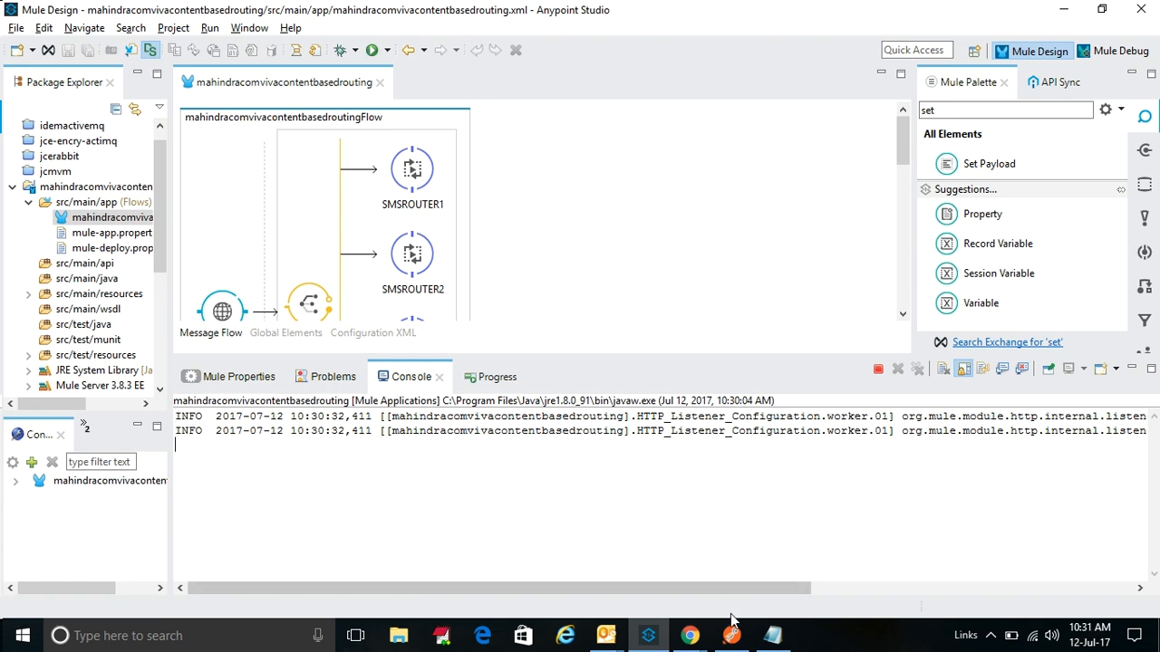